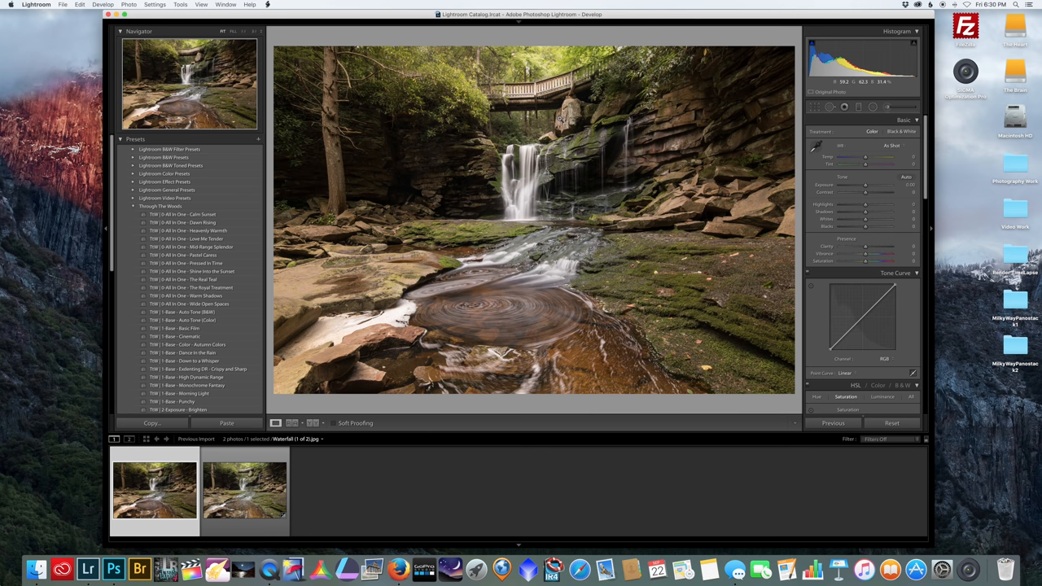
mouse_move(329, 397)
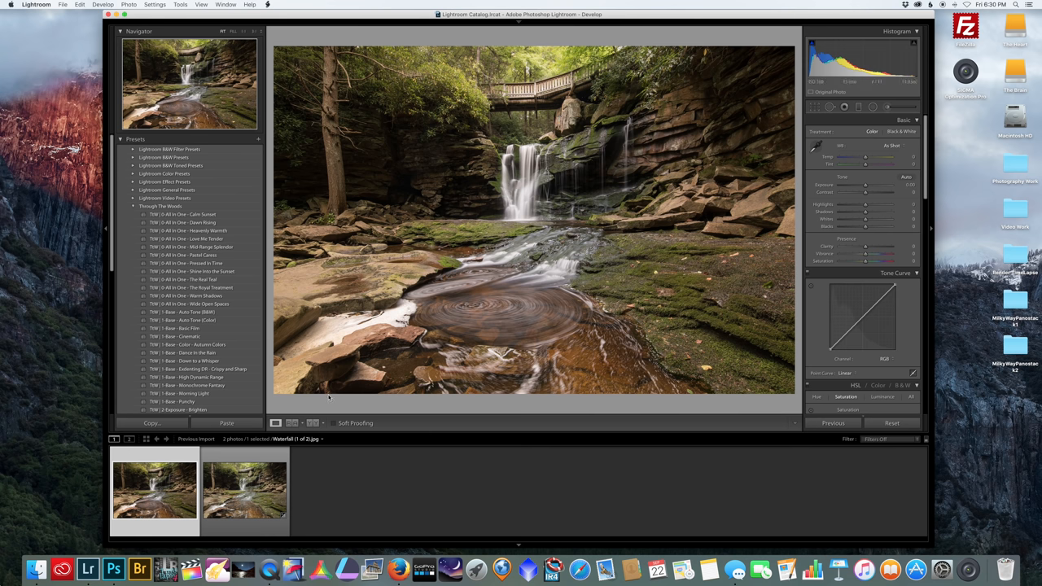
Compare both waterfall exposures in the filmstrip, ending on Waterfall (2 of 2).
click(244, 491)
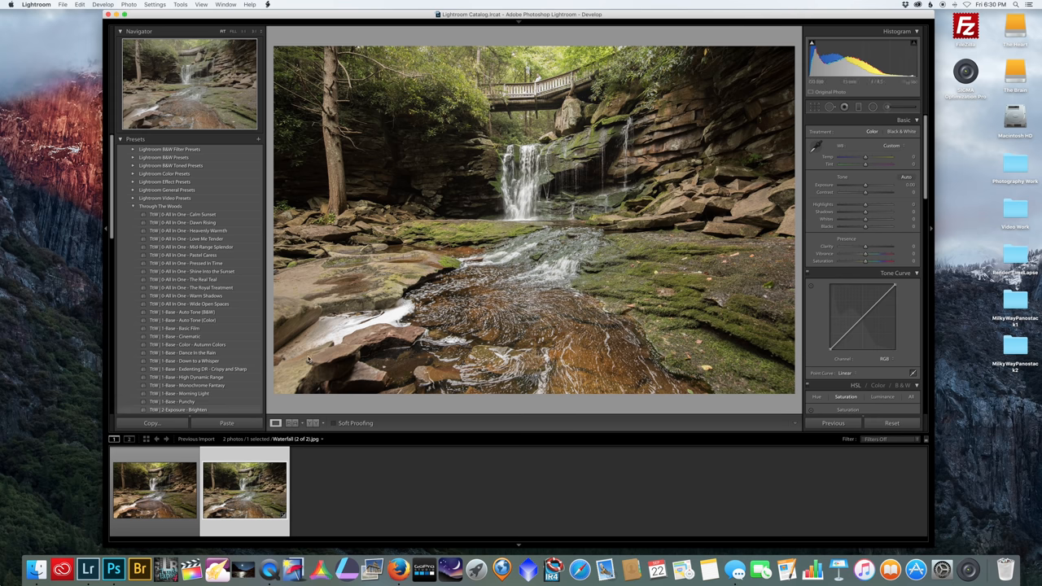
click(154, 489)
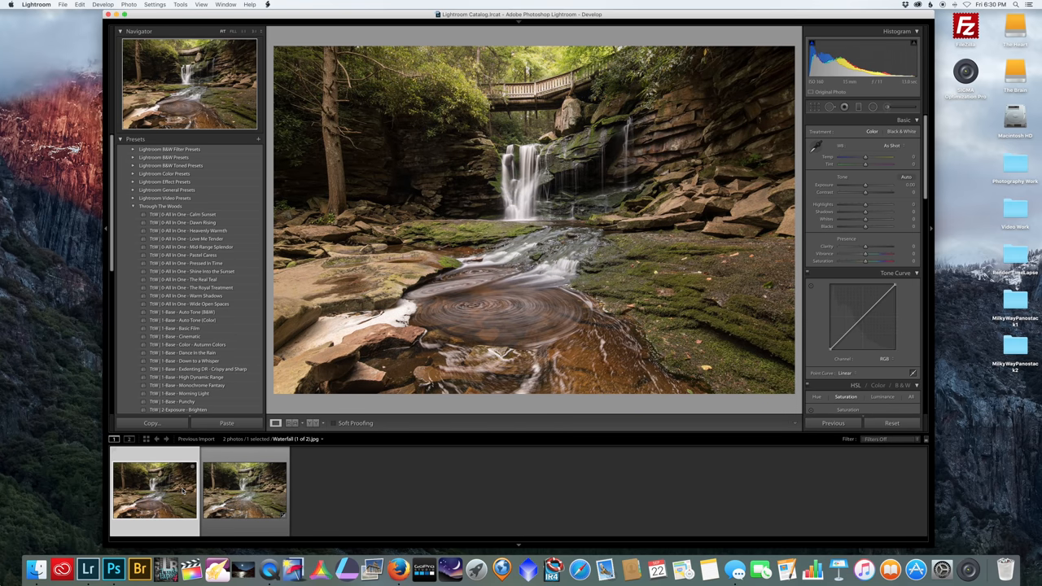
click(244, 488)
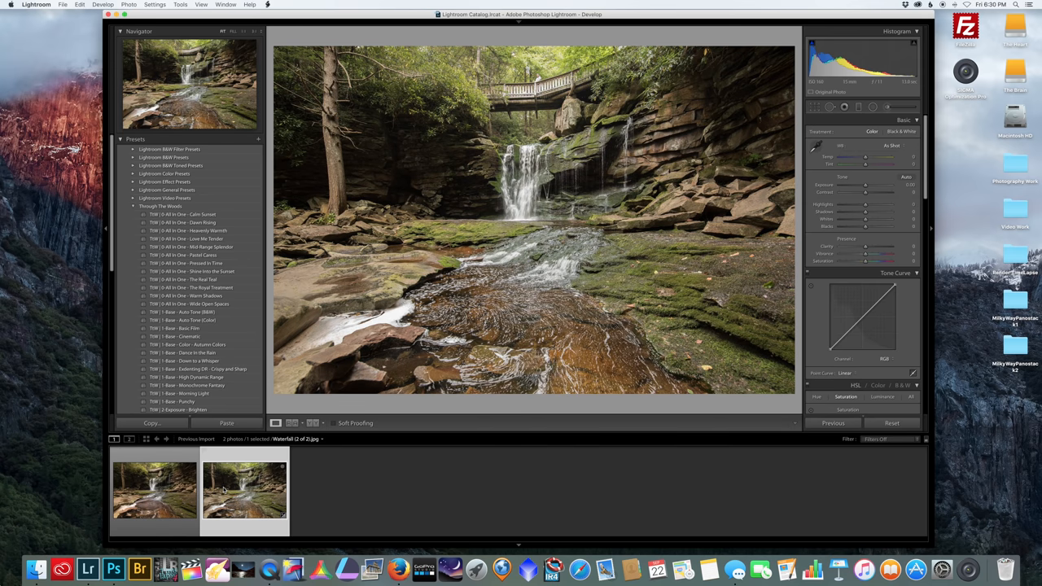
Review the Basic panel, toggle thumbnails, and Cmd-click to select both waterfall photos.
drag(866, 185, 865, 185)
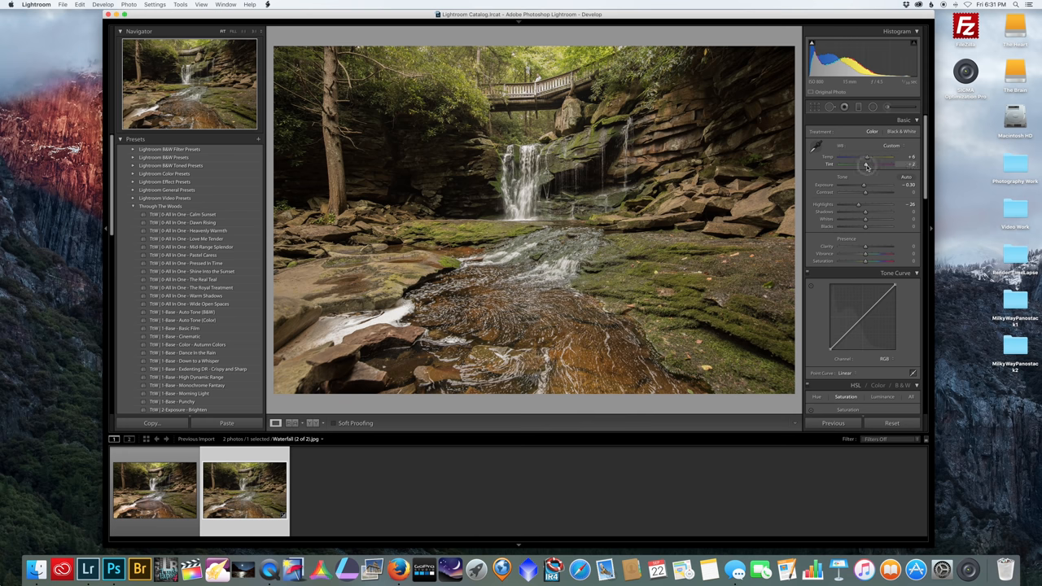
click(155, 488)
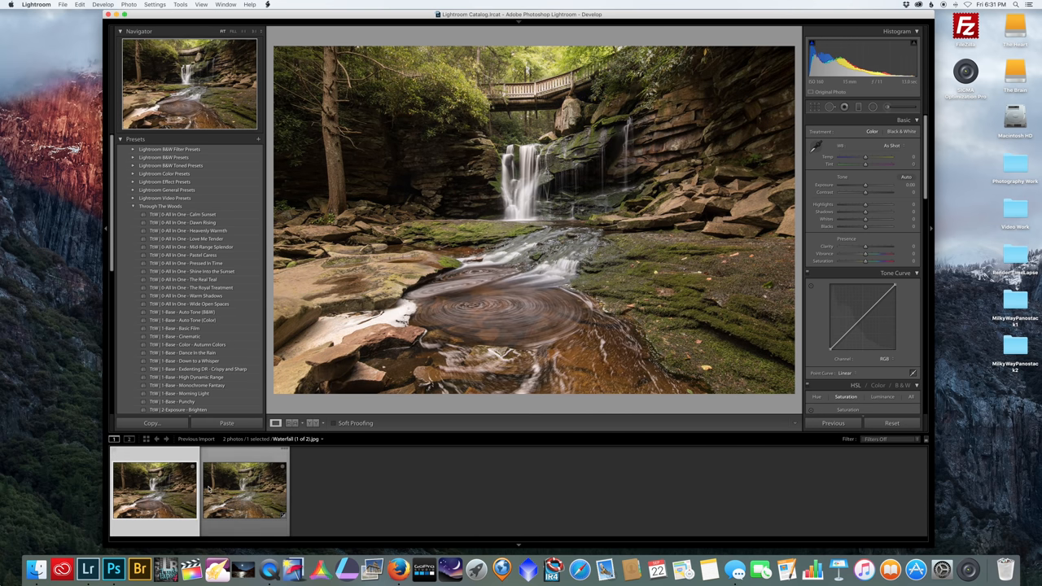
click(243, 489)
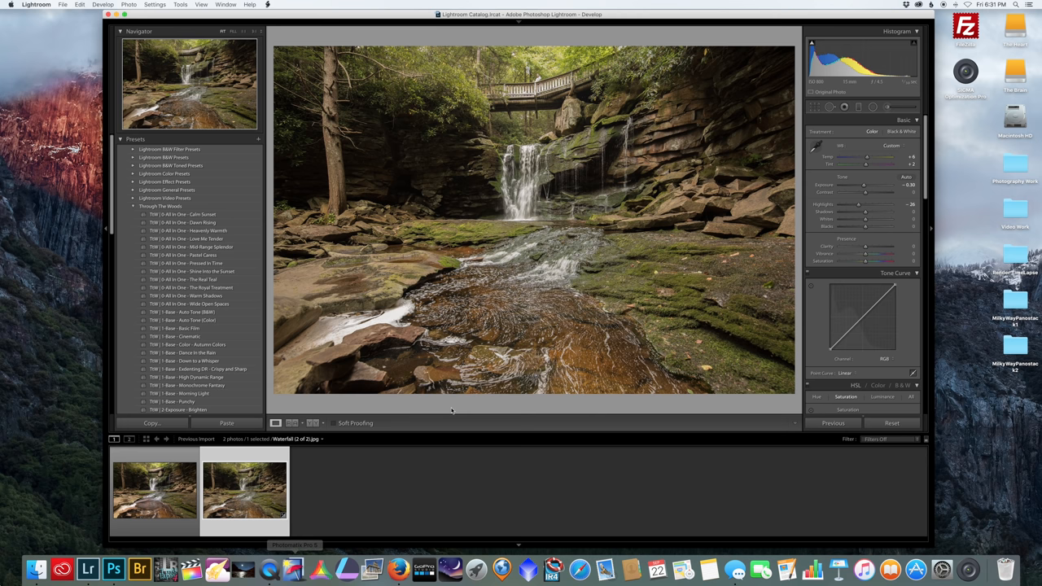
click(154, 488)
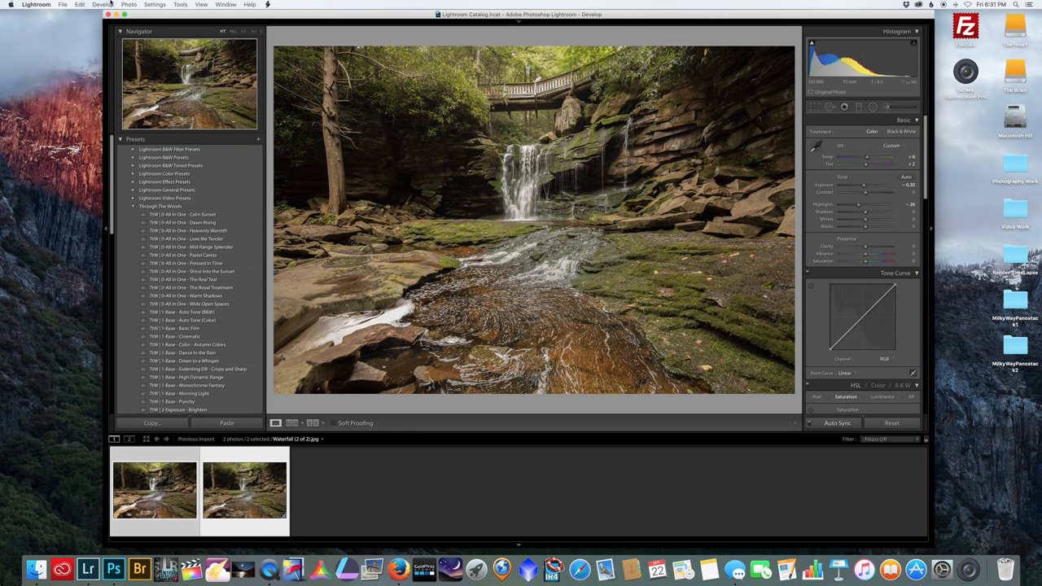
Open both photos as Photoshop layers, duplicate each, and hide the first photo's top copy.
click(129, 5)
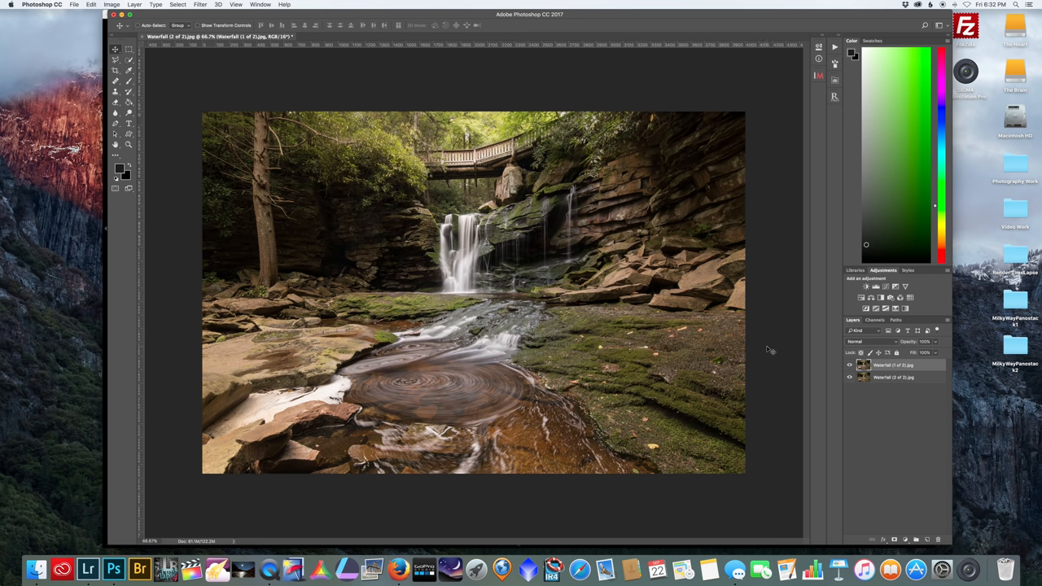
click(894, 377)
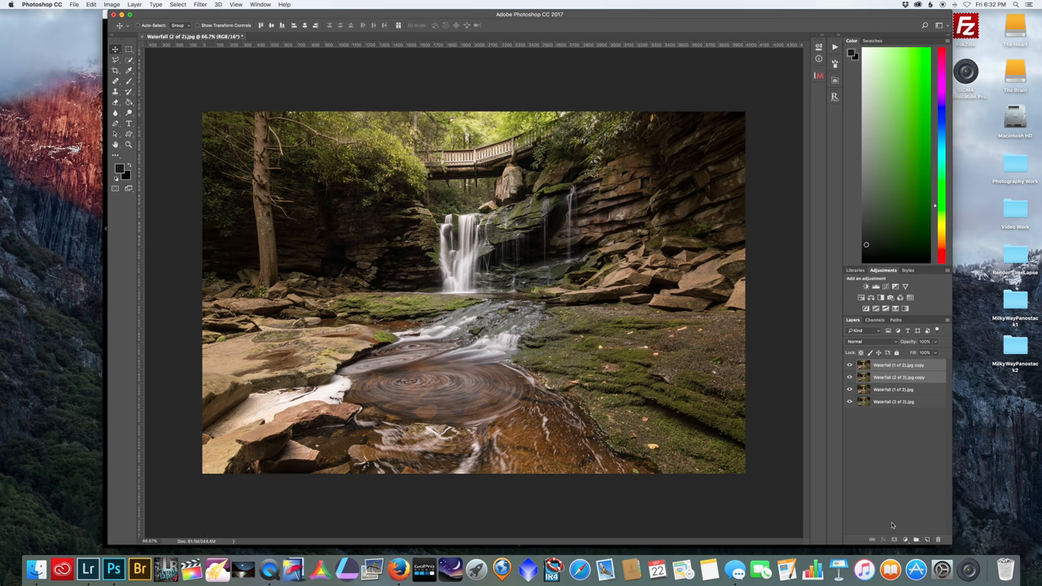
mouse_move(850, 367)
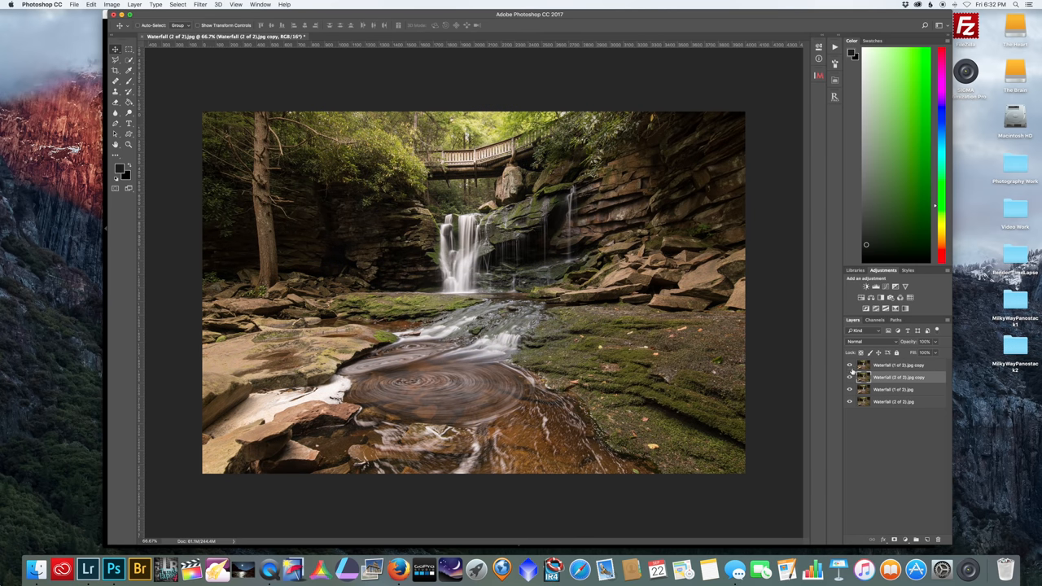
click(850, 364)
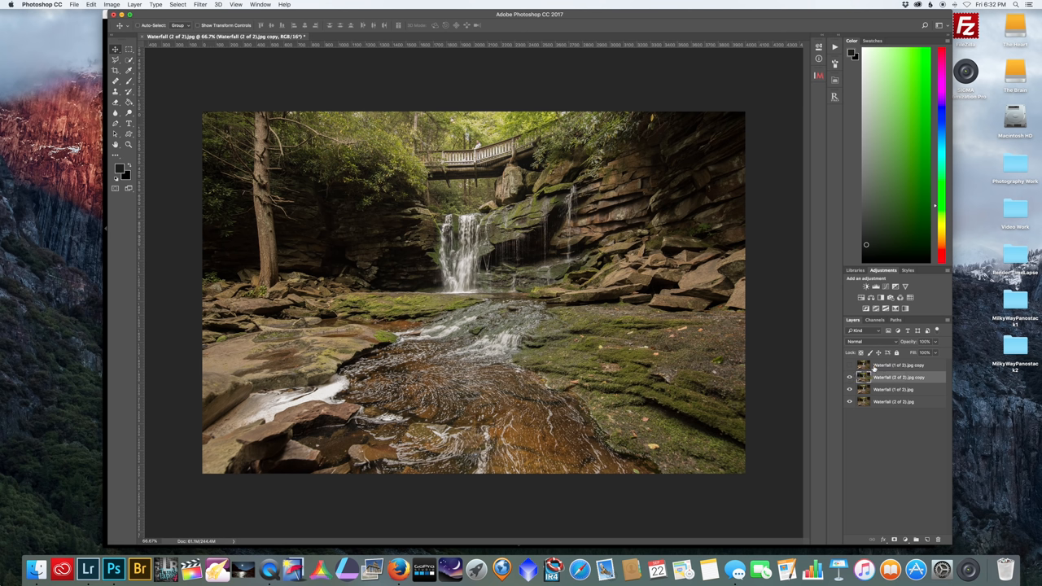
mouse_move(850, 365)
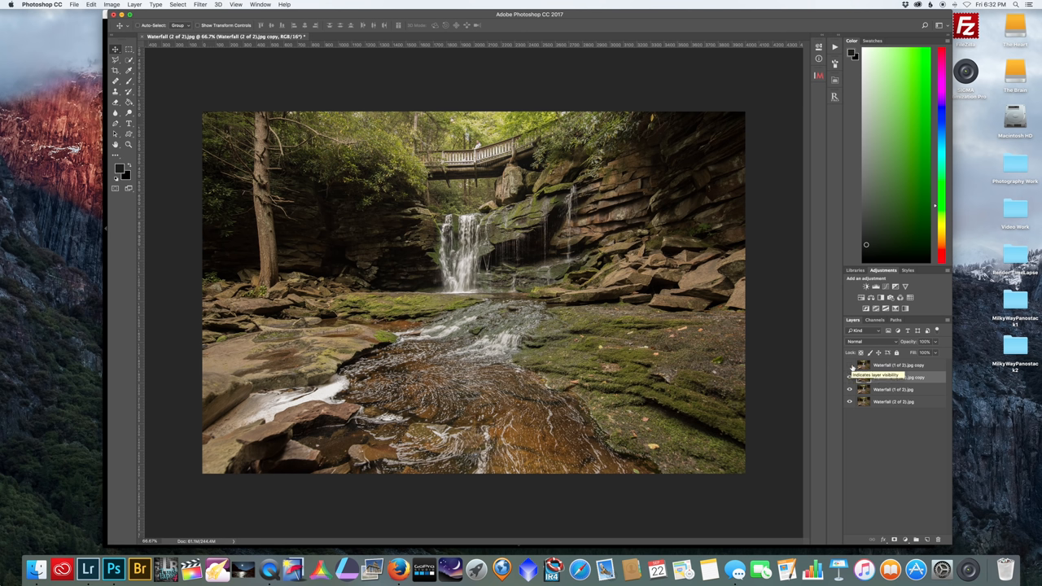
click(895, 365)
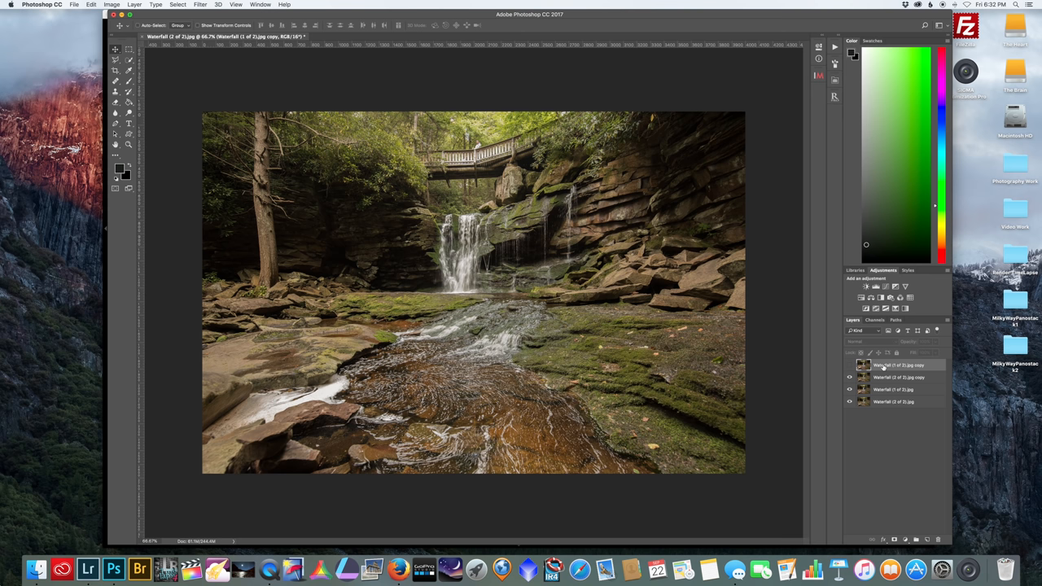
Select the Waterfall (2 of 2) copy and set the Healing Brush to Replace mode.
click(895, 377)
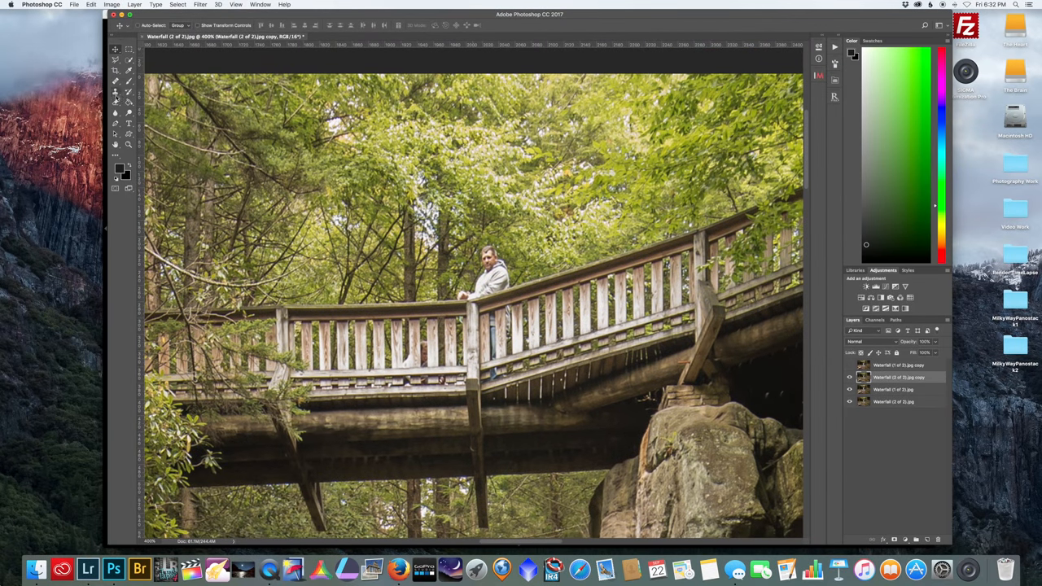
click(115, 92)
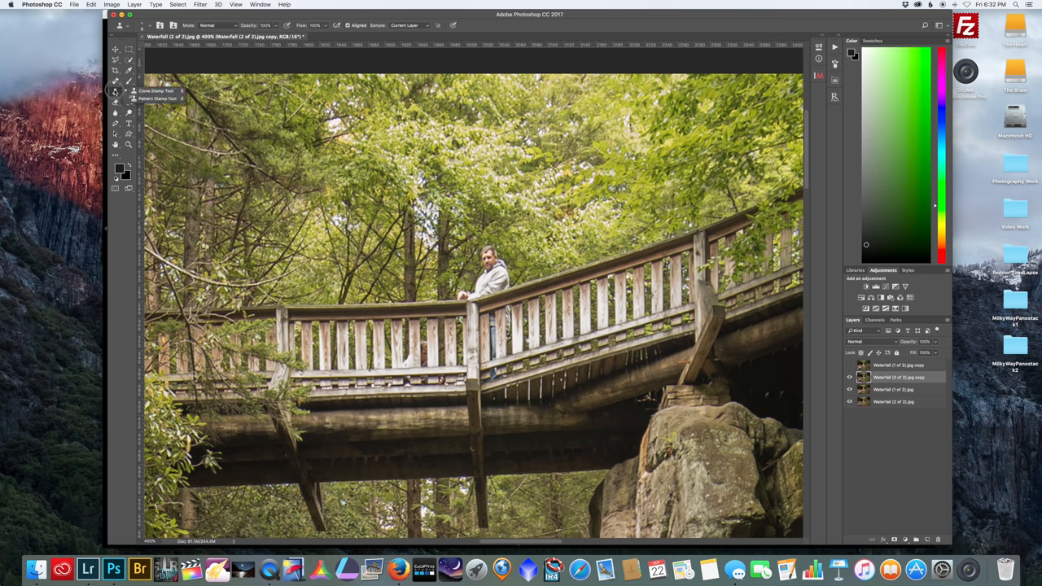
click(115, 81)
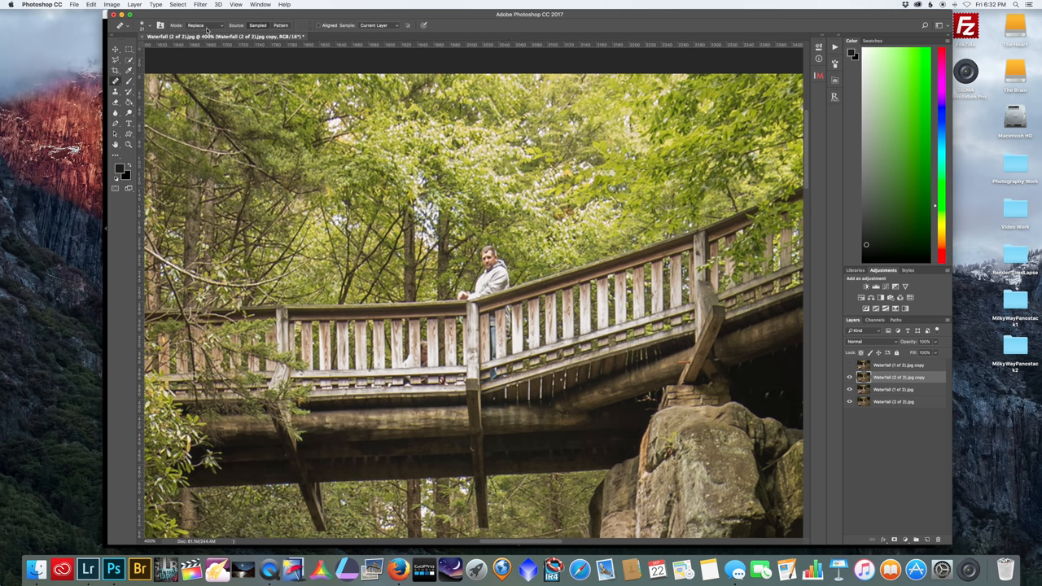
click(204, 26)
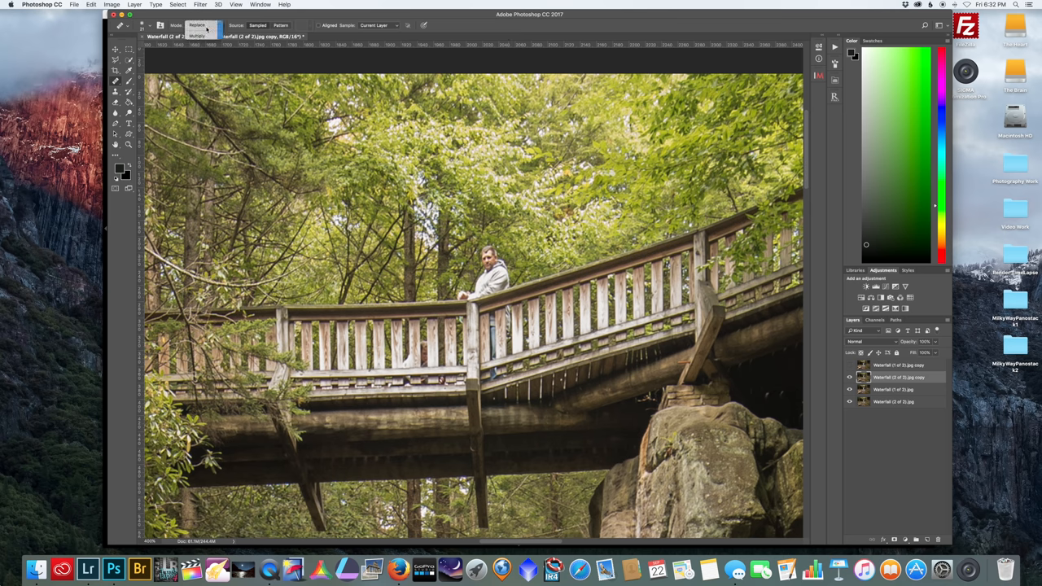
click(199, 25)
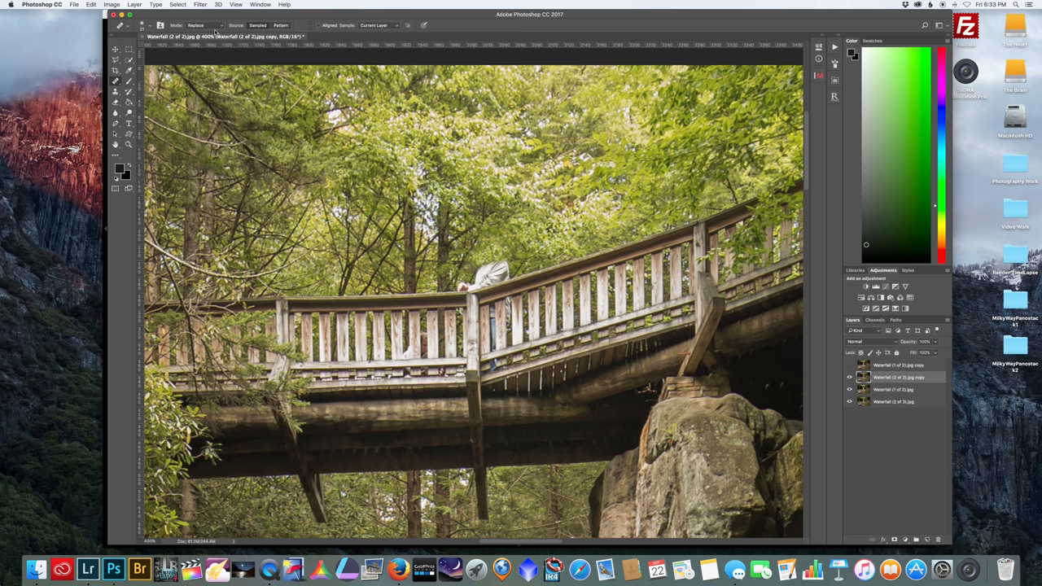
Heal the man off the bridge, then return the healing mode to Normal.
click(203, 25)
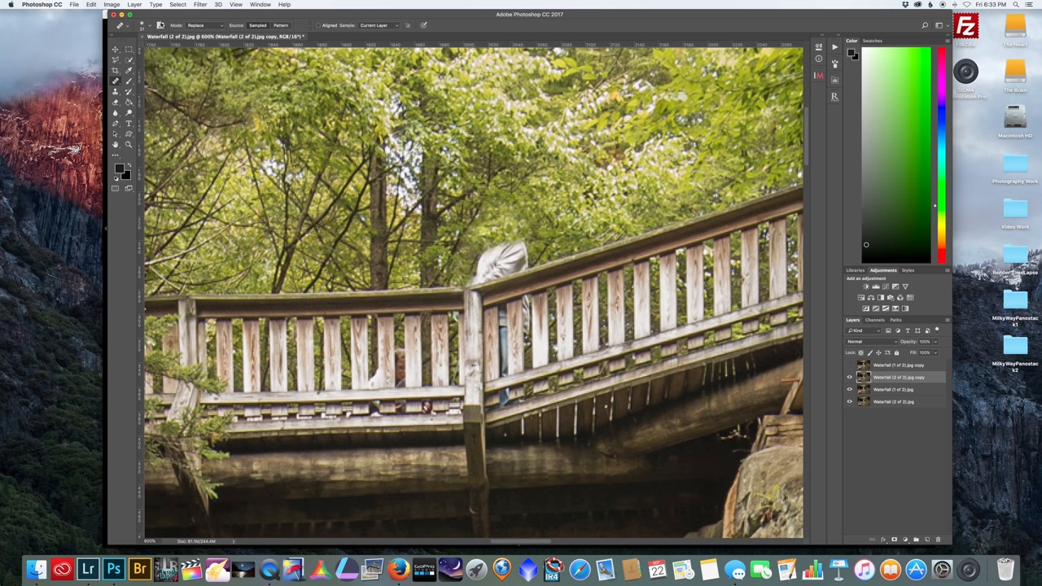
click(121, 24)
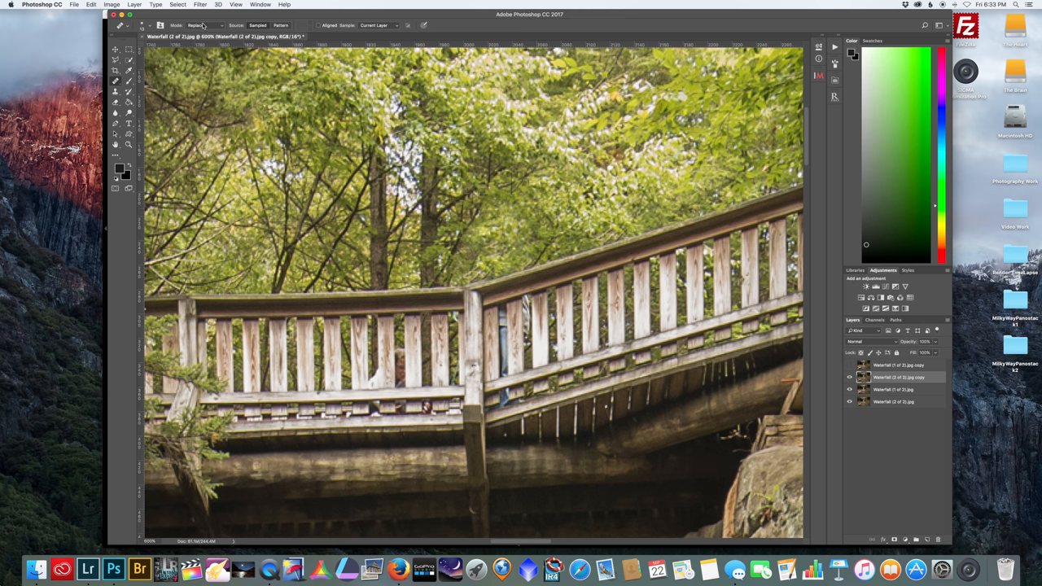
click(202, 25)
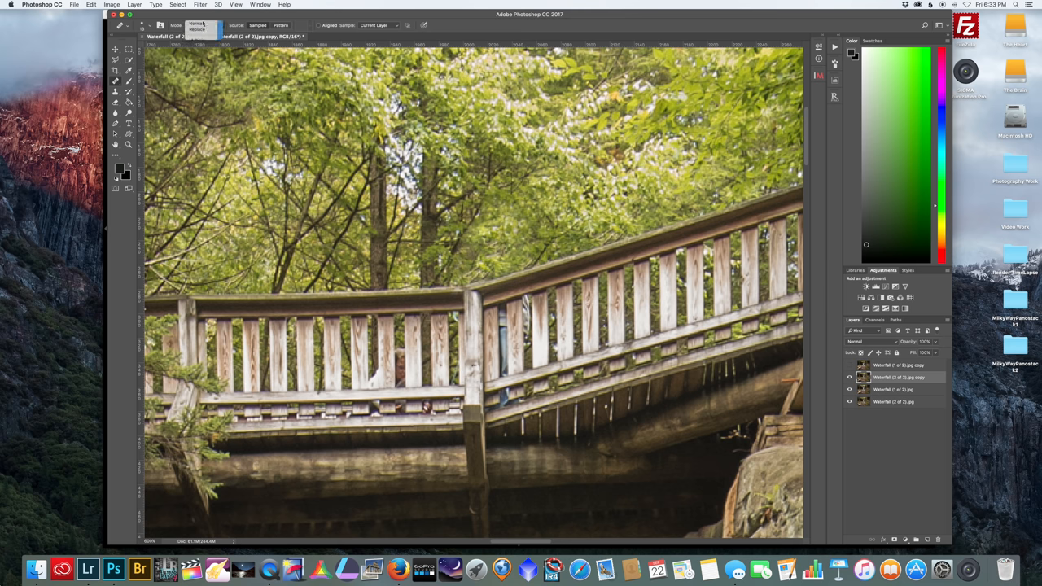
click(146, 26)
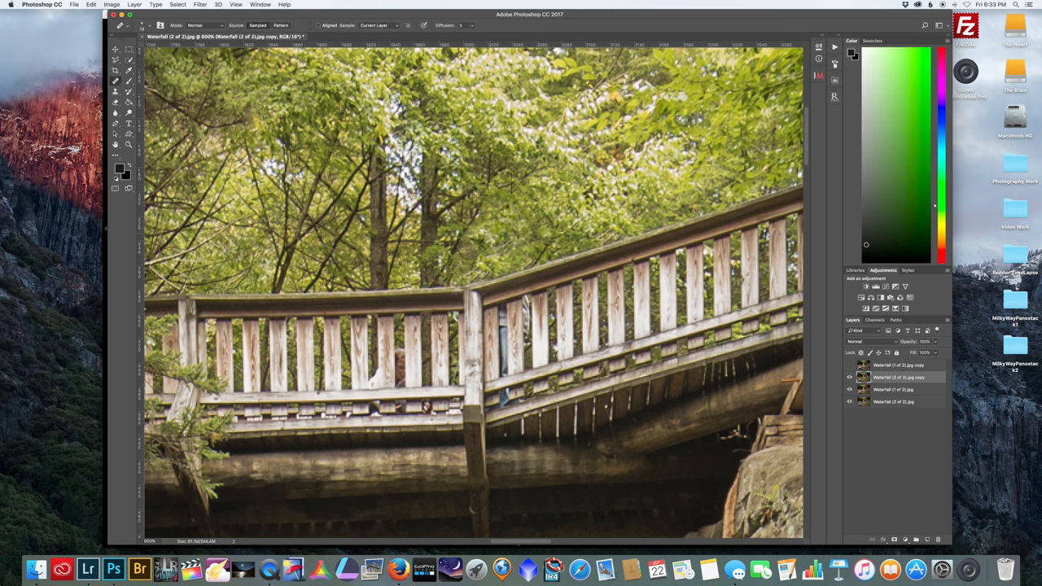
Switch the Healing Brush mode back to Replace for the bridge railing.
click(199, 25)
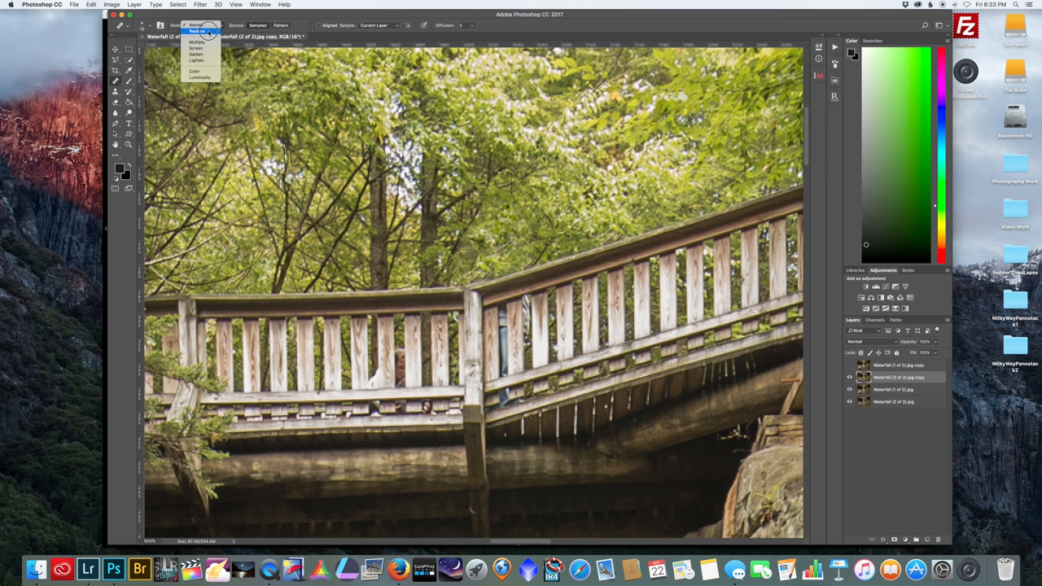
click(197, 39)
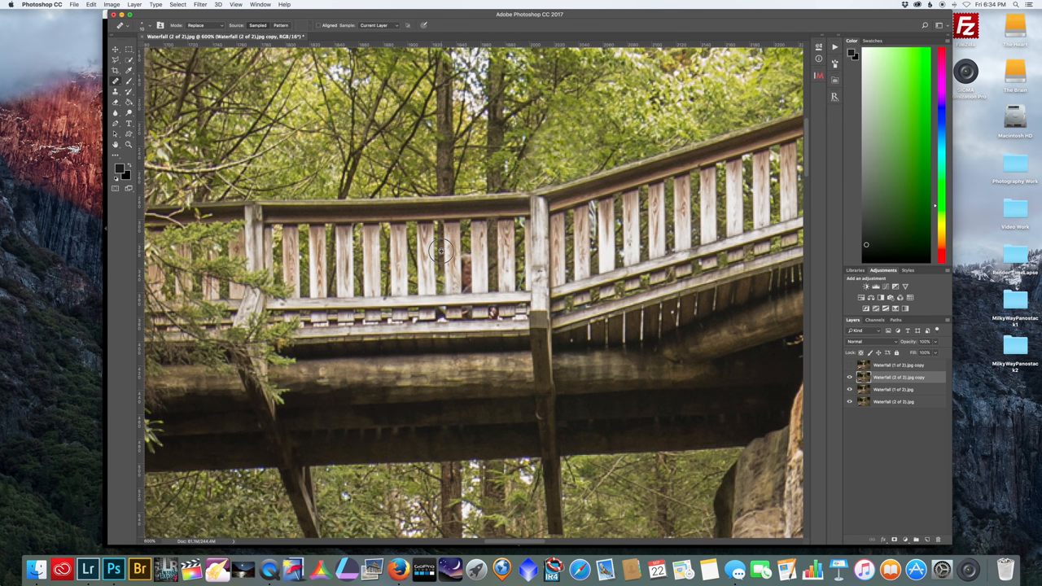
mouse_move(441, 285)
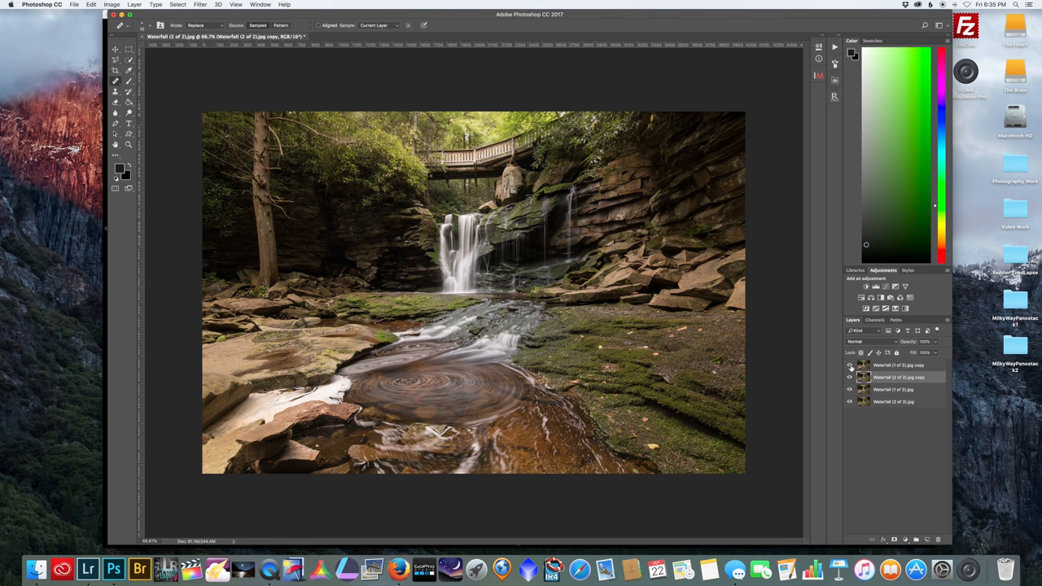
Auto-align the layers with Auto projection and make the first photo's top copy visible.
click(91, 4)
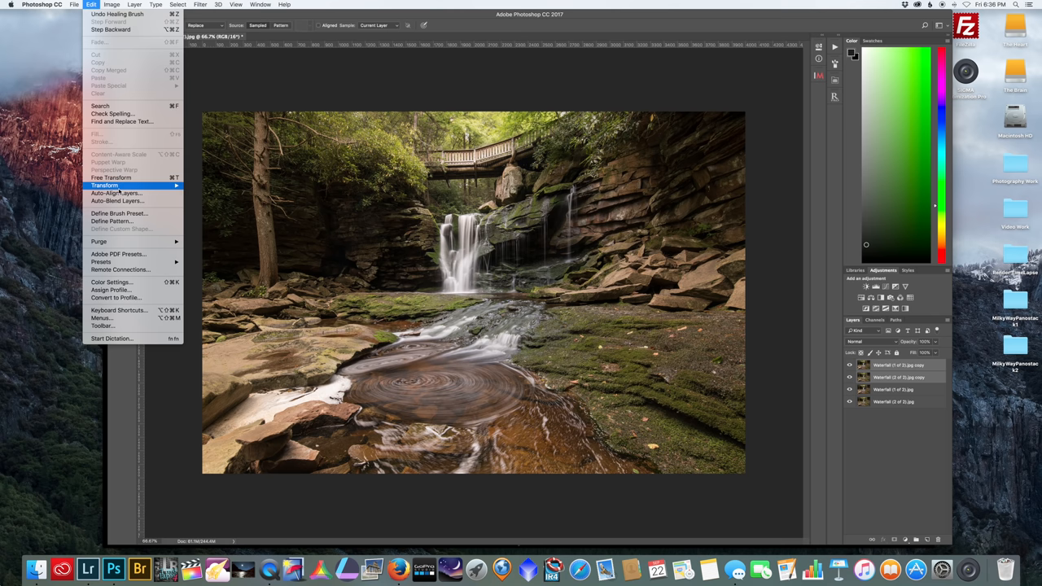
click(117, 193)
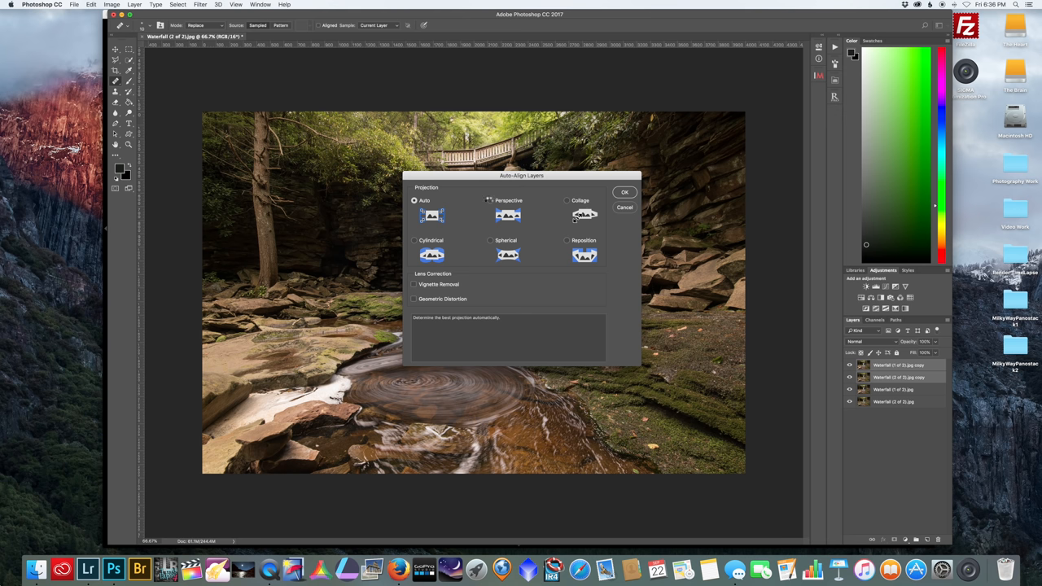
click(625, 193)
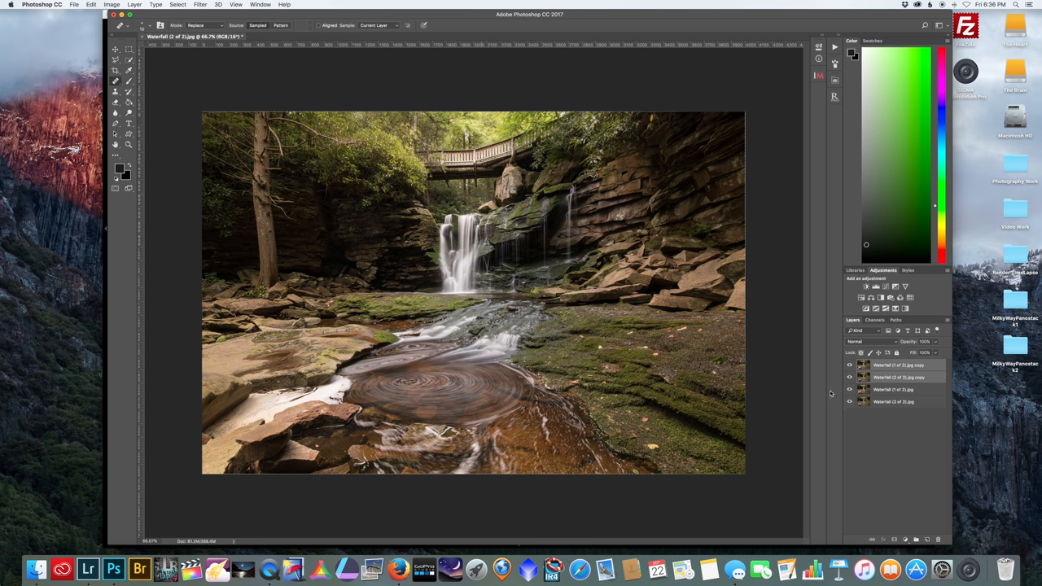
click(850, 365)
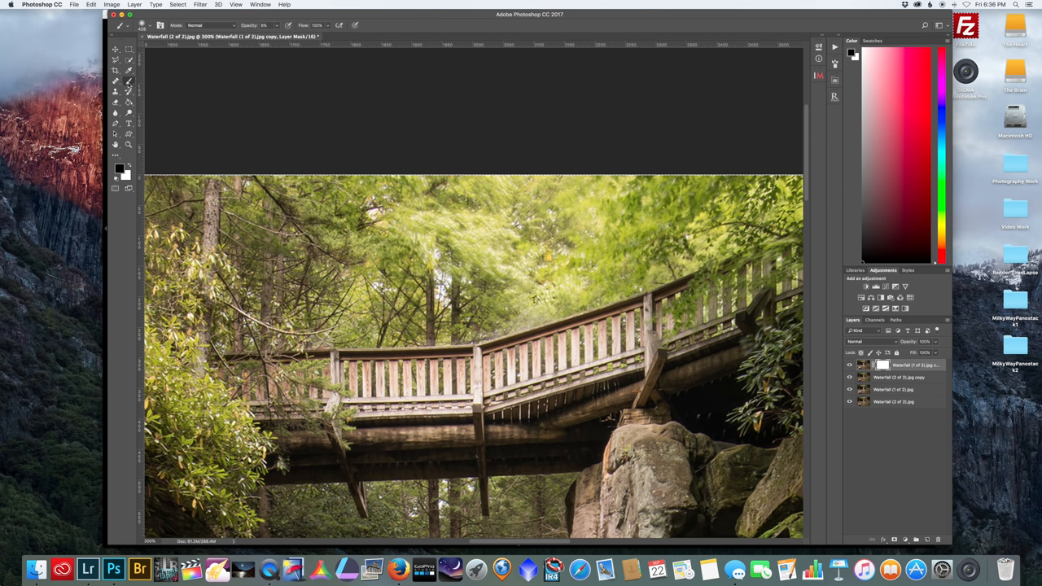
Resize a soft brush and paint black on the mask over the bridge foliage.
click(142, 25)
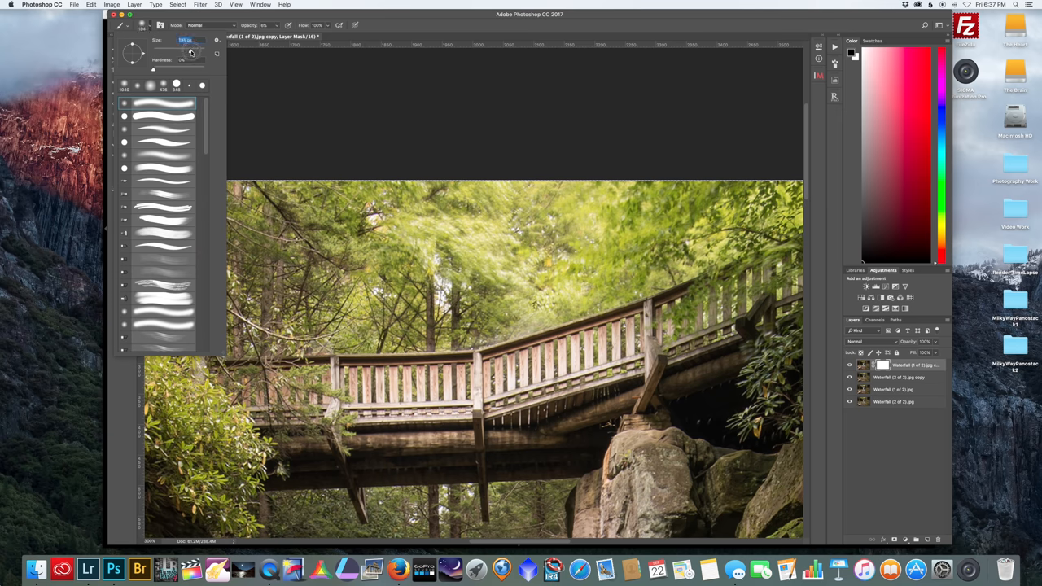
drag(192, 39, 183, 40)
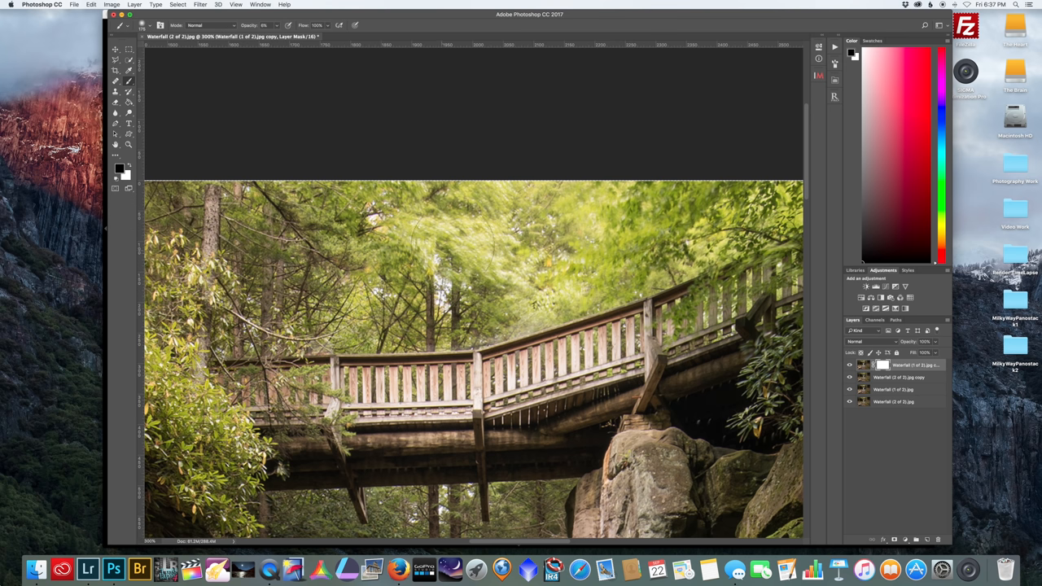
mouse_move(452, 244)
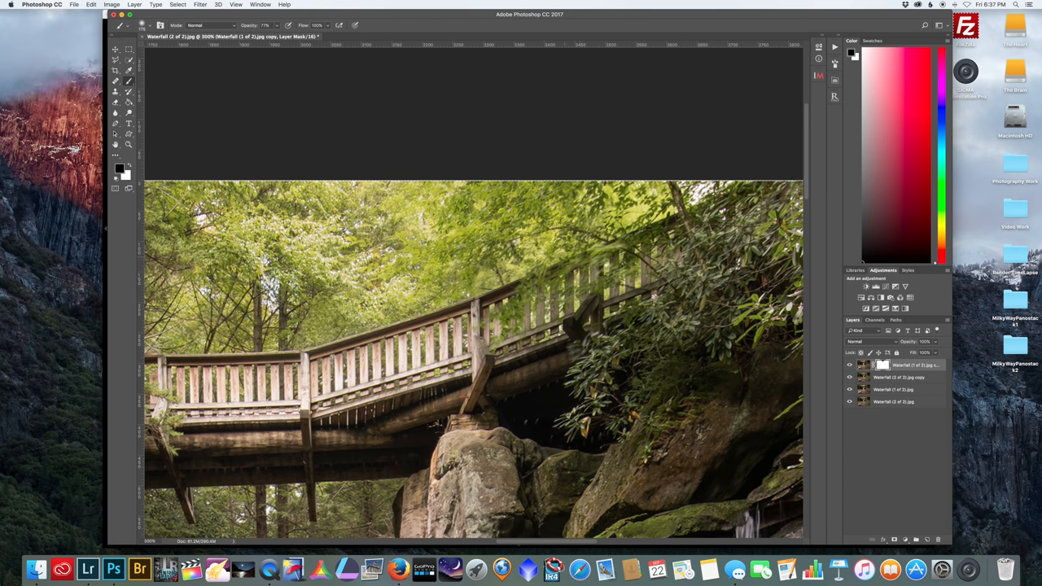
click(607, 252)
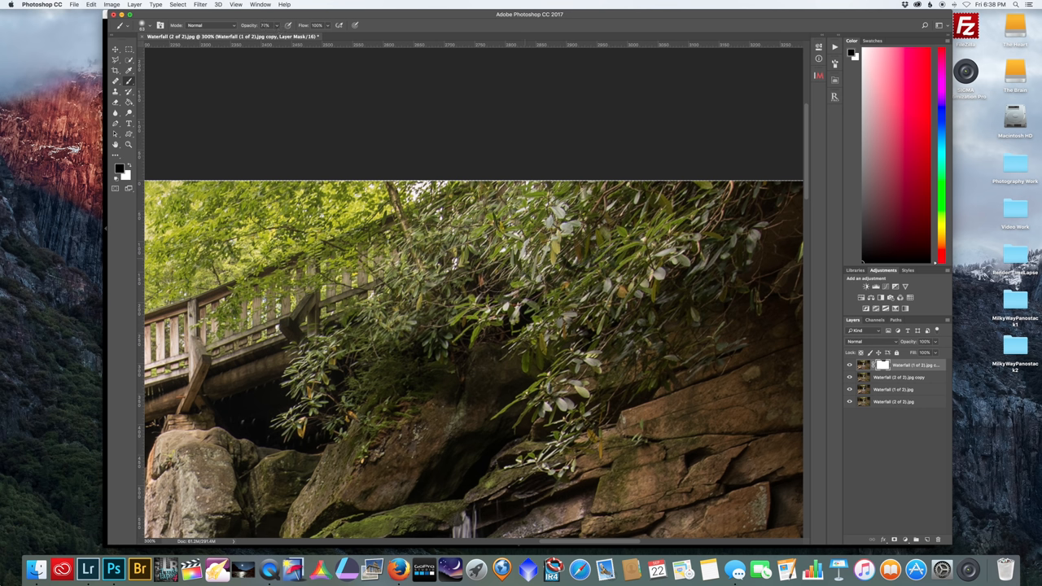
mouse_move(592, 169)
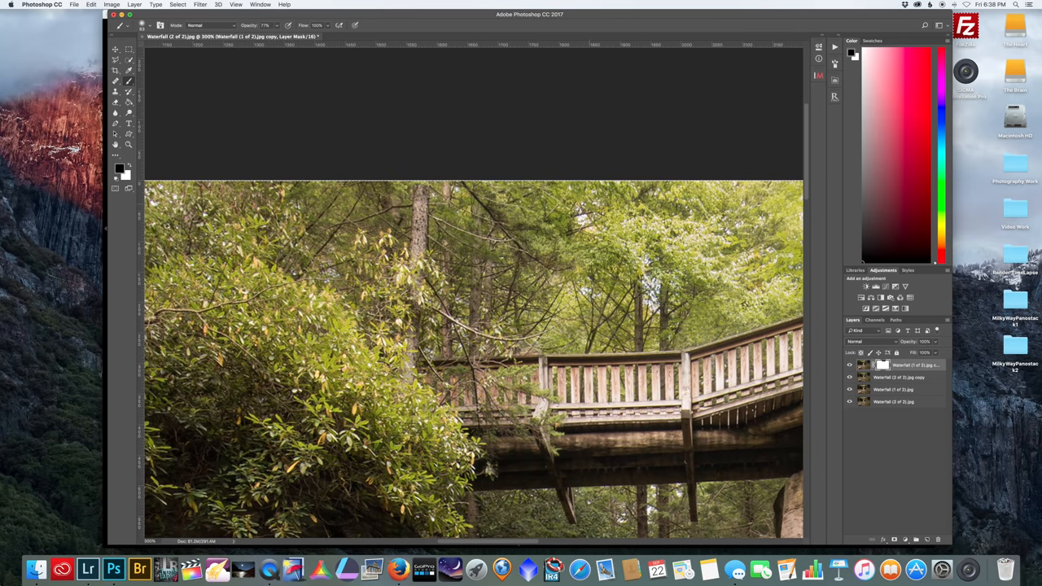
scroll(down, 3)
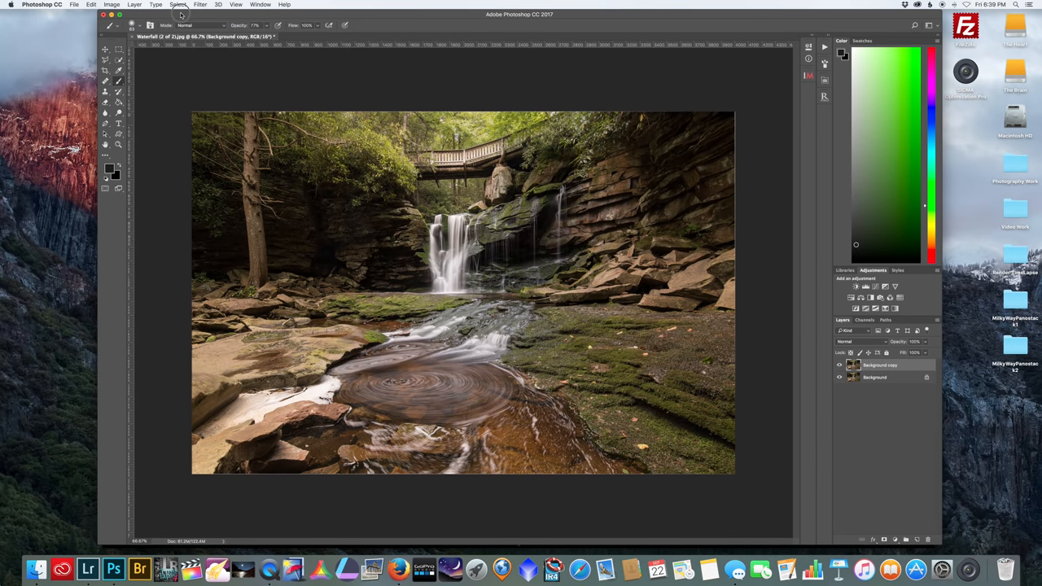
mouse_move(178, 6)
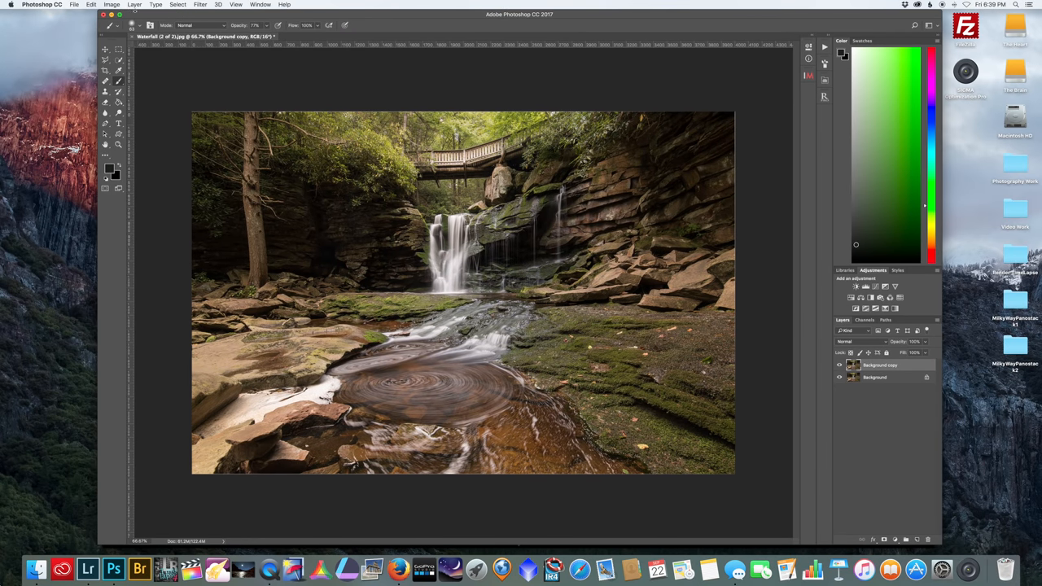
Open the Filter menu on the duplicated background copy.
click(201, 5)
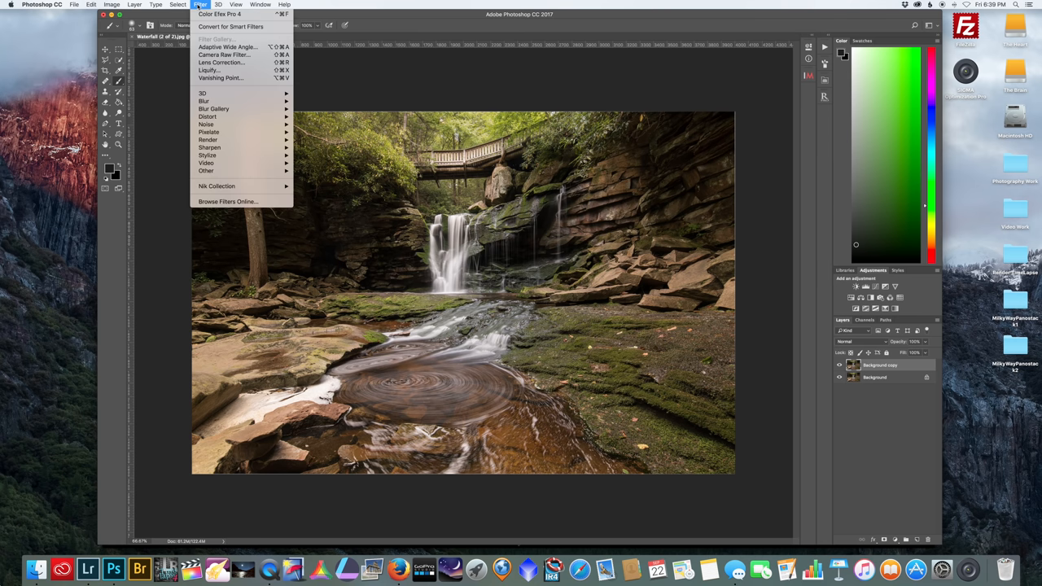
mouse_move(216, 185)
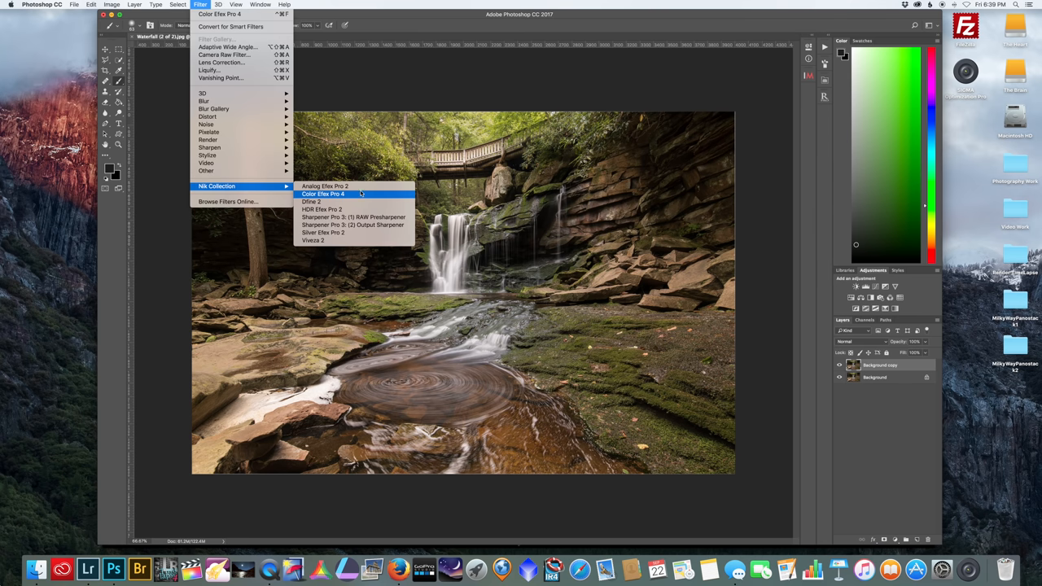
Launch Color Efex Pro 4 and set Glamour Glow strength to 35%.
click(324, 194)
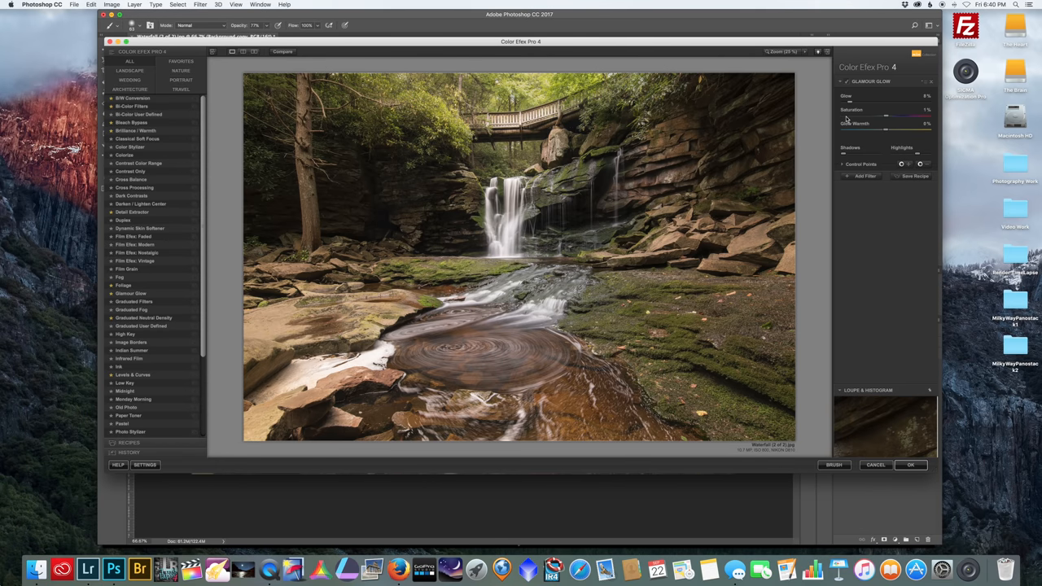
mouse_move(859, 107)
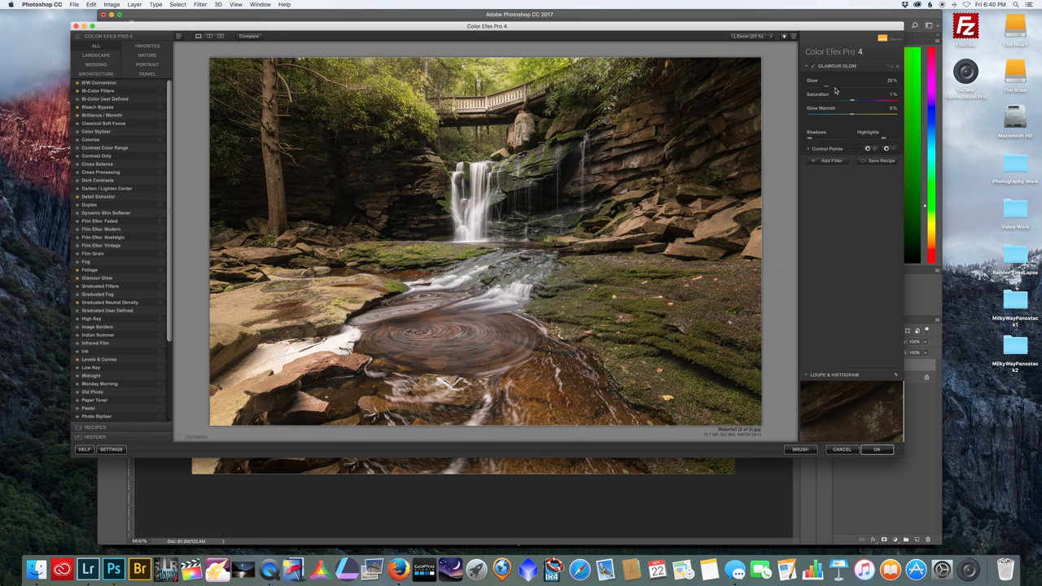
drag(853, 85, 871, 85)
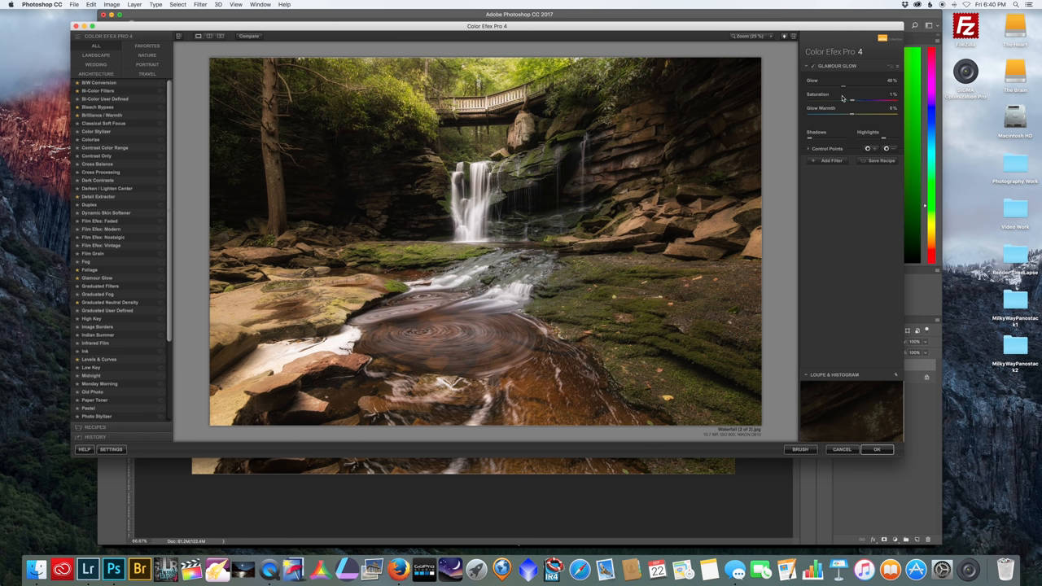
mouse_move(844, 92)
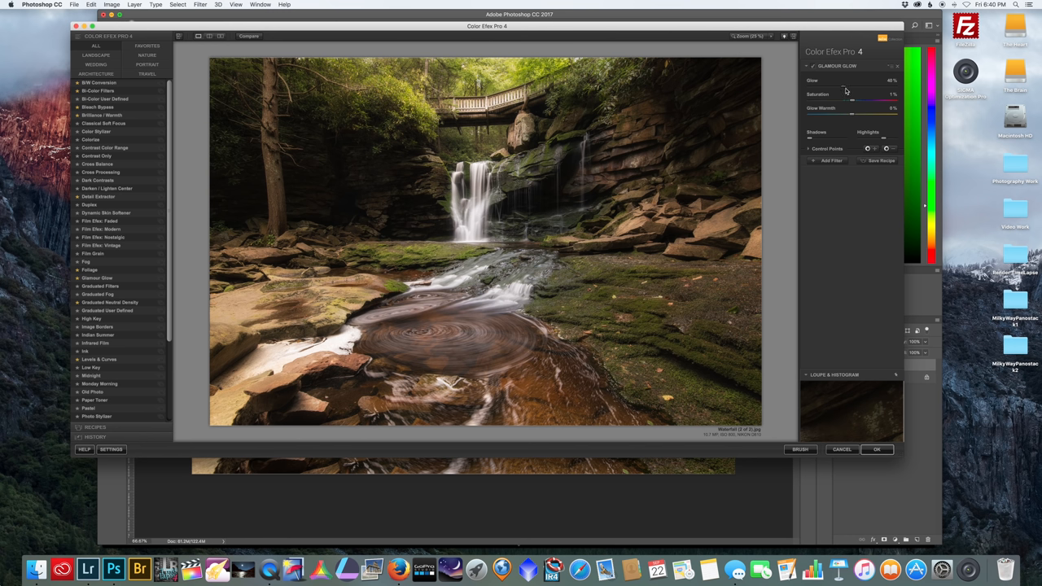
drag(847, 89, 843, 90)
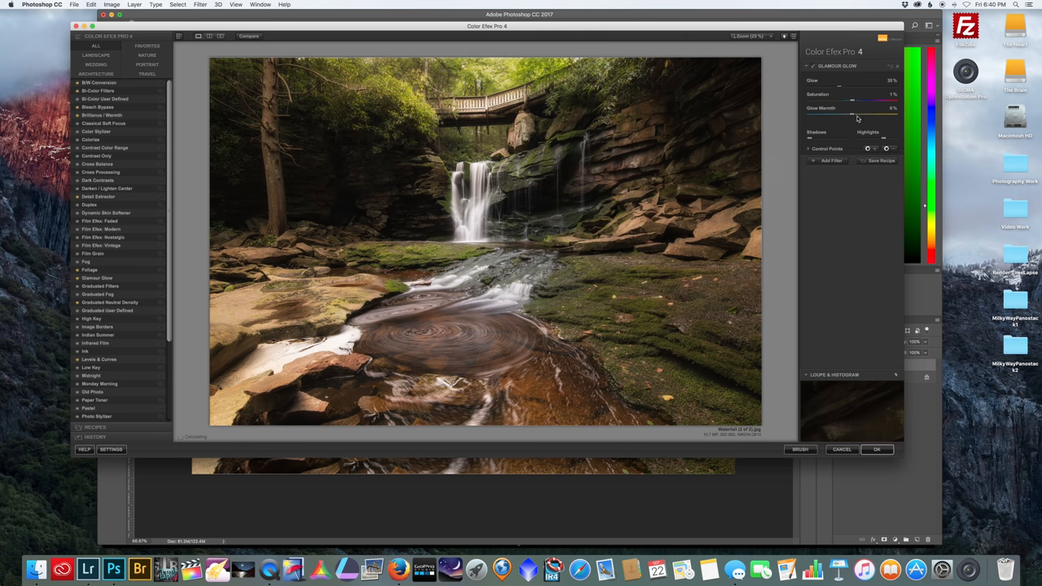
mouse_move(859, 106)
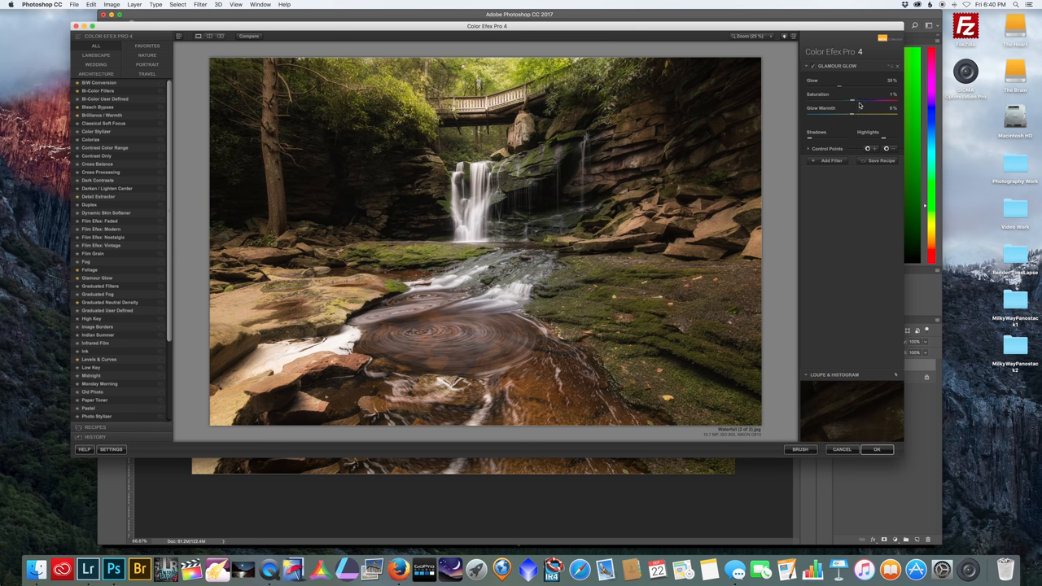
mouse_move(830, 155)
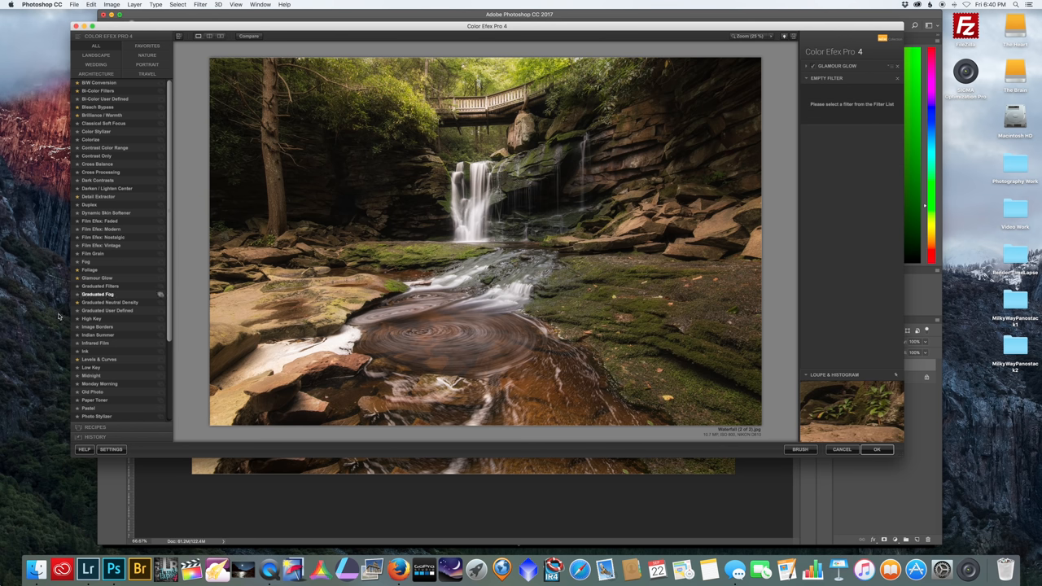
Add the Foliage filter and settle Enhance Foliage at 45%.
scroll(down, 3)
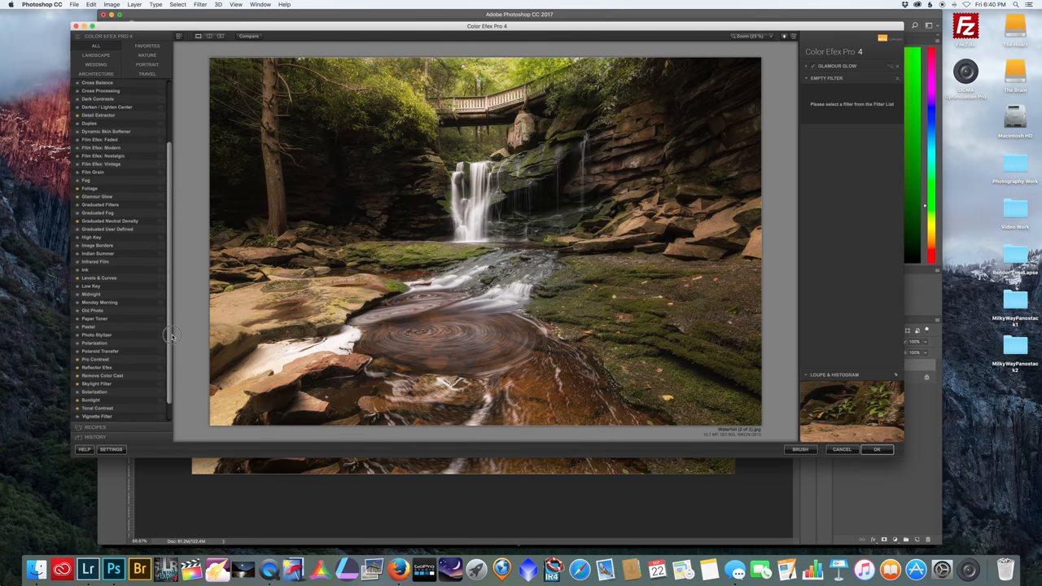
click(89, 185)
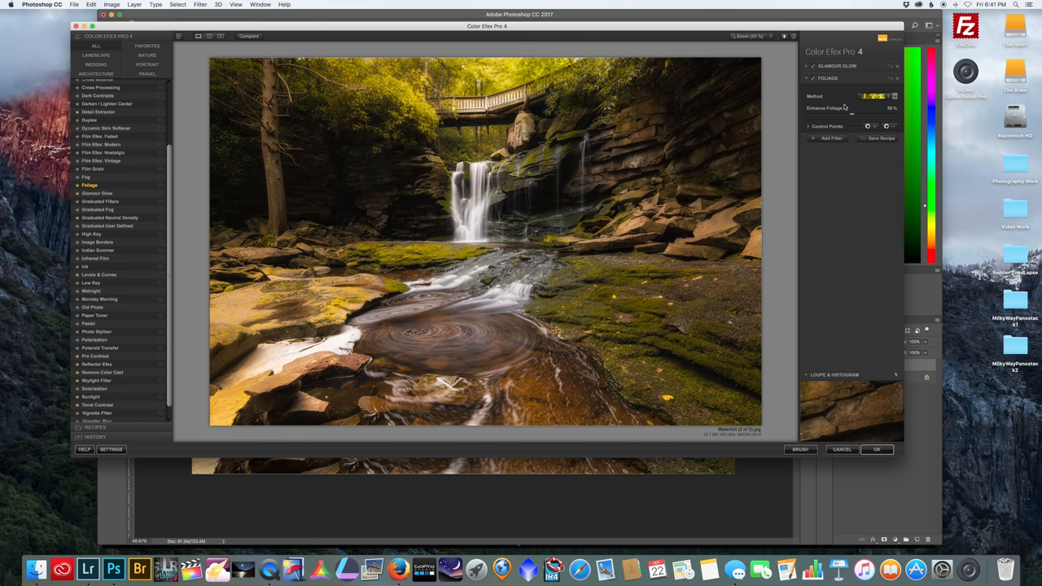
mouse_move(841, 106)
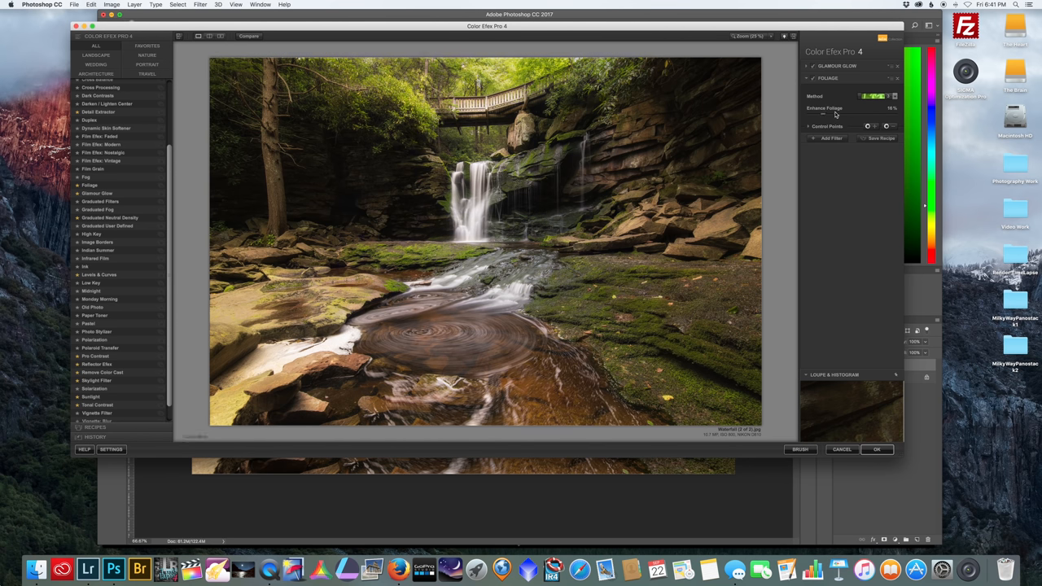
drag(823, 114, 877, 114)
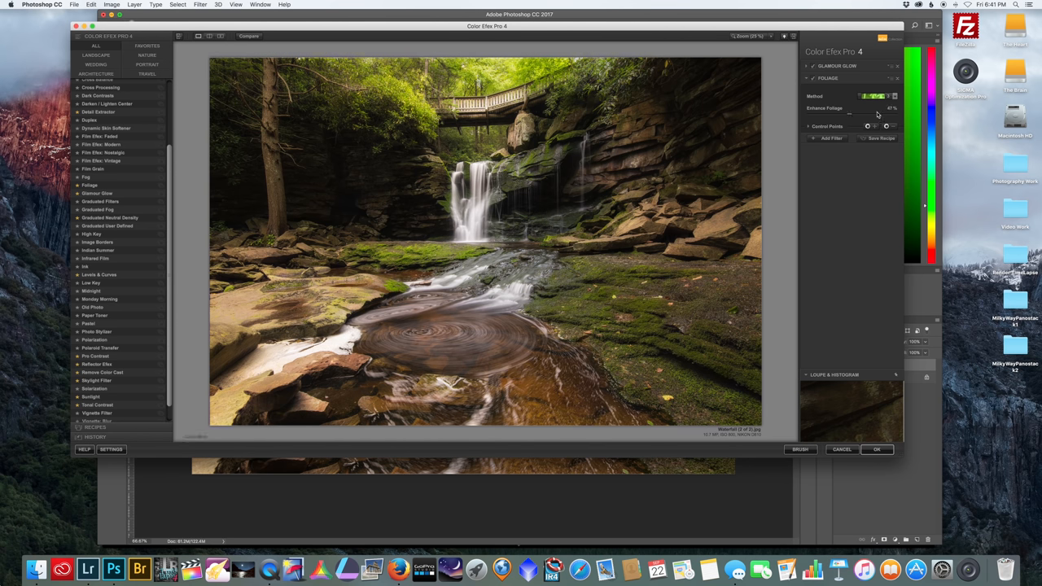
drag(849, 108, 875, 108)
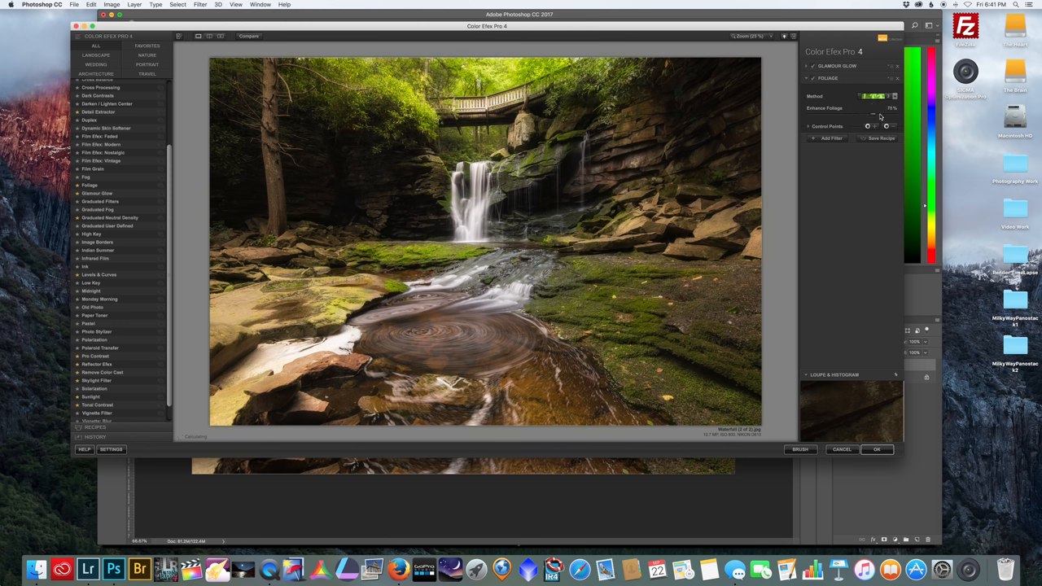
drag(872, 109, 887, 108)
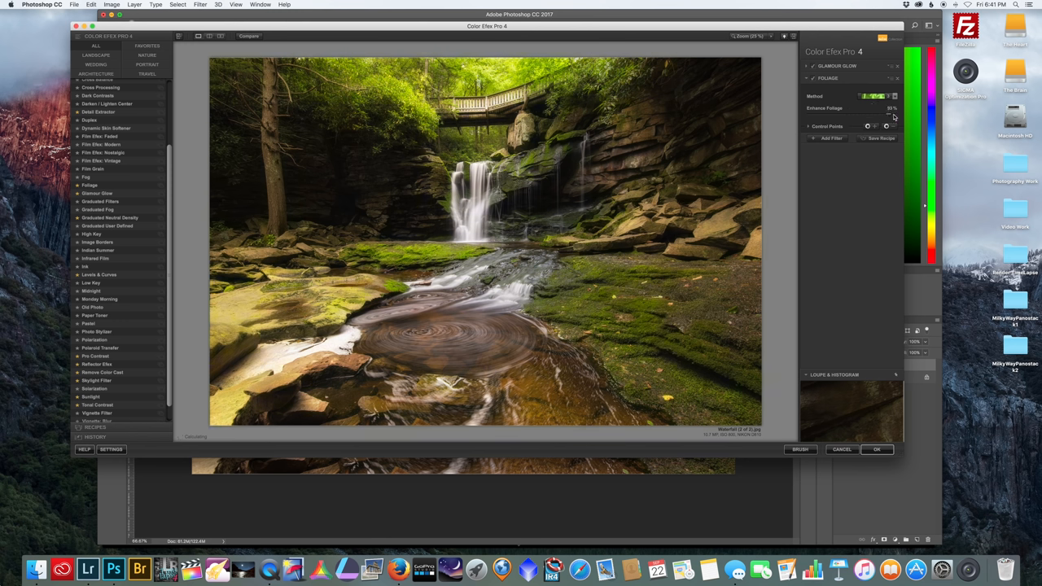
drag(875, 118, 891, 118)
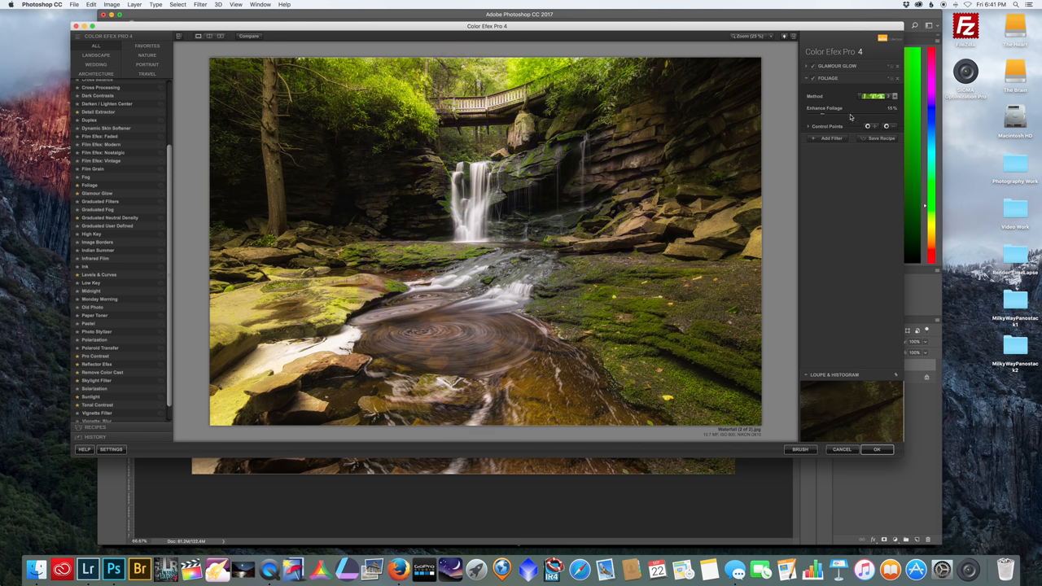
drag(863, 109, 884, 108)
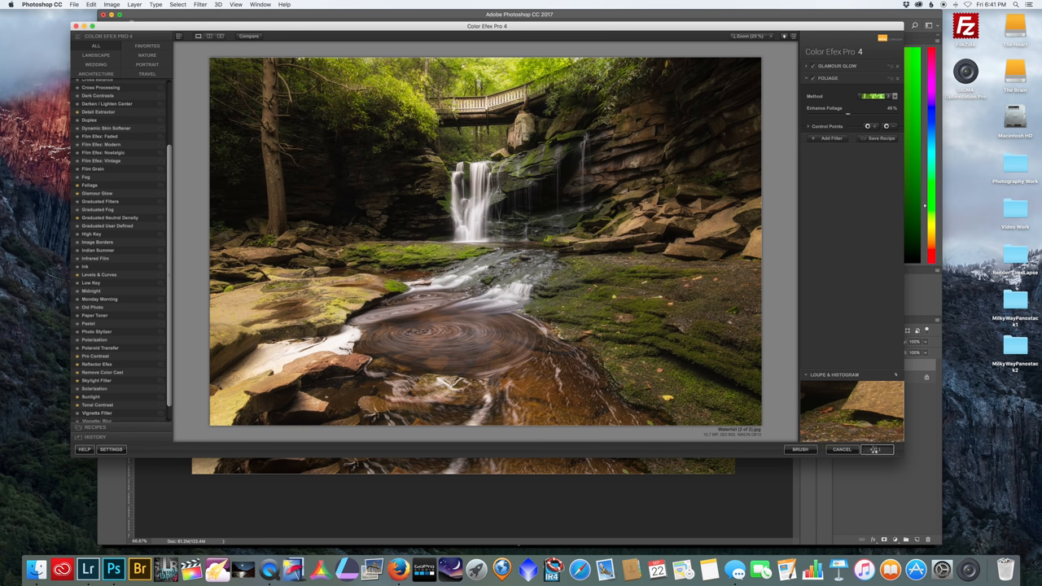
Apply the Color Efex Pro 4 glow and foliage result as a layer and add a layer mask.
click(877, 449)
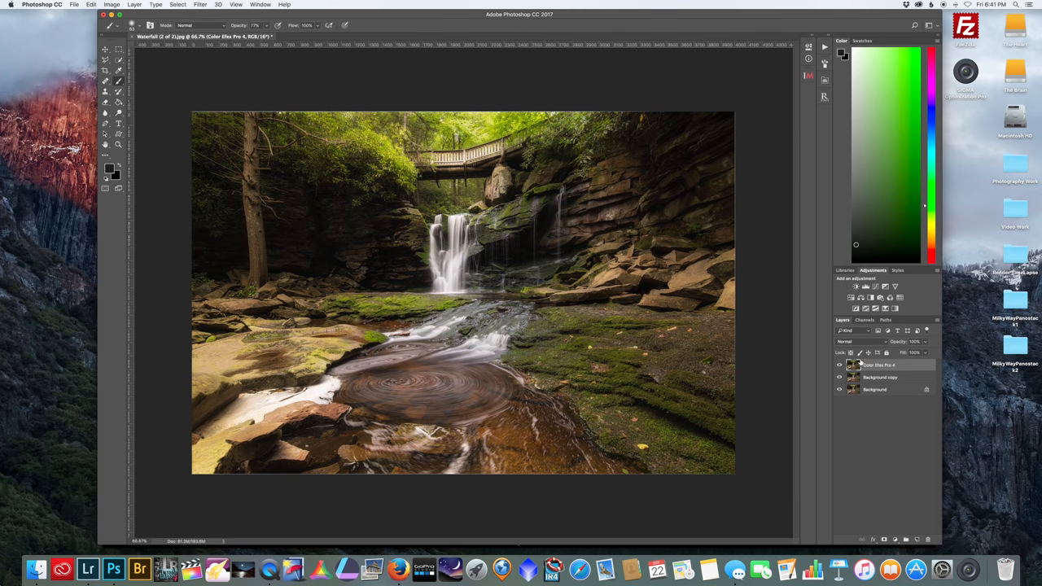
mouse_move(776, 449)
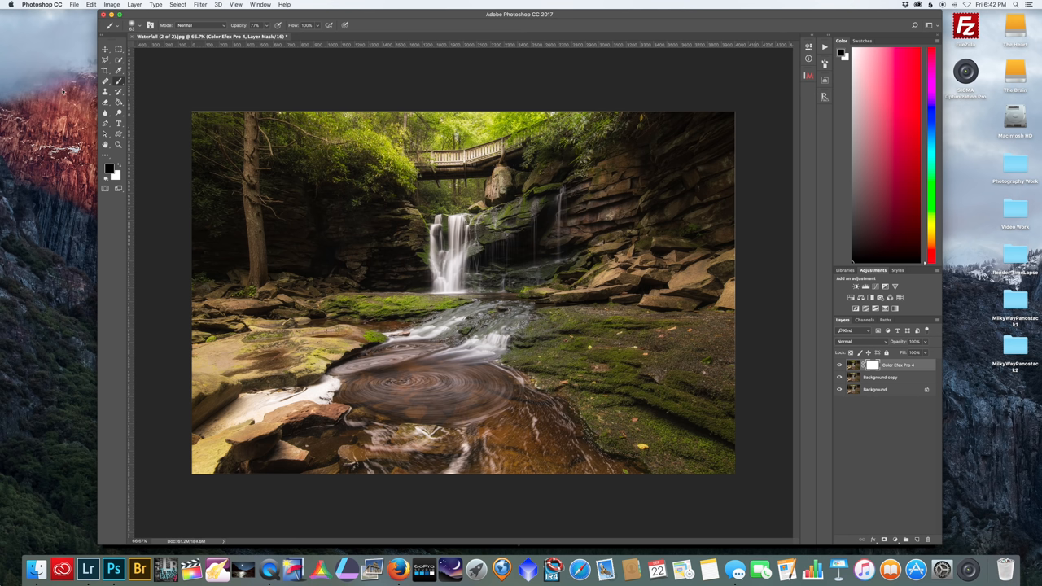
click(132, 25)
text(18)
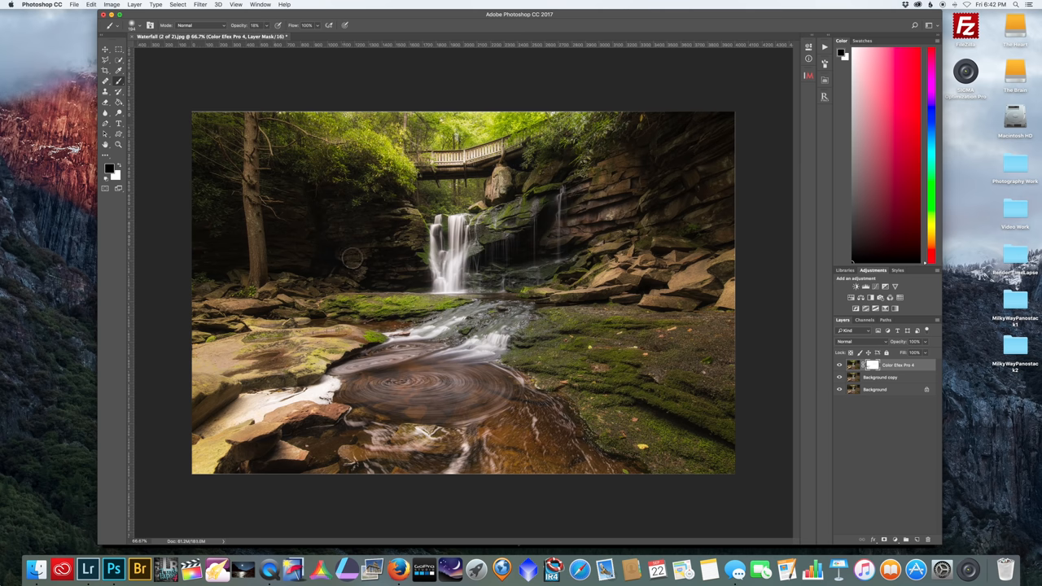
mouse_move(678, 193)
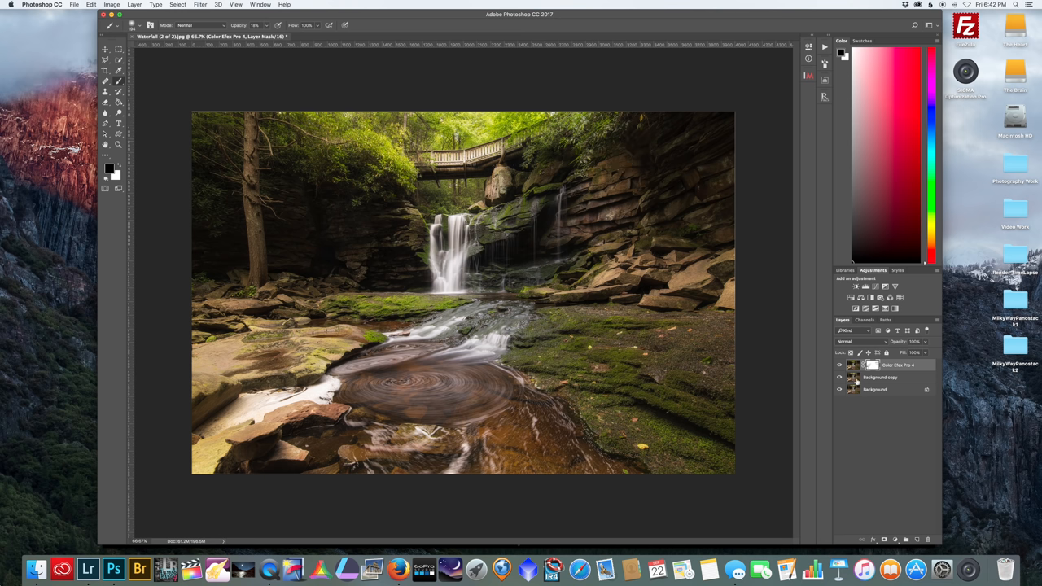
Flatten the waterfall image to a single background, save it, and close the document.
right_click(879, 389)
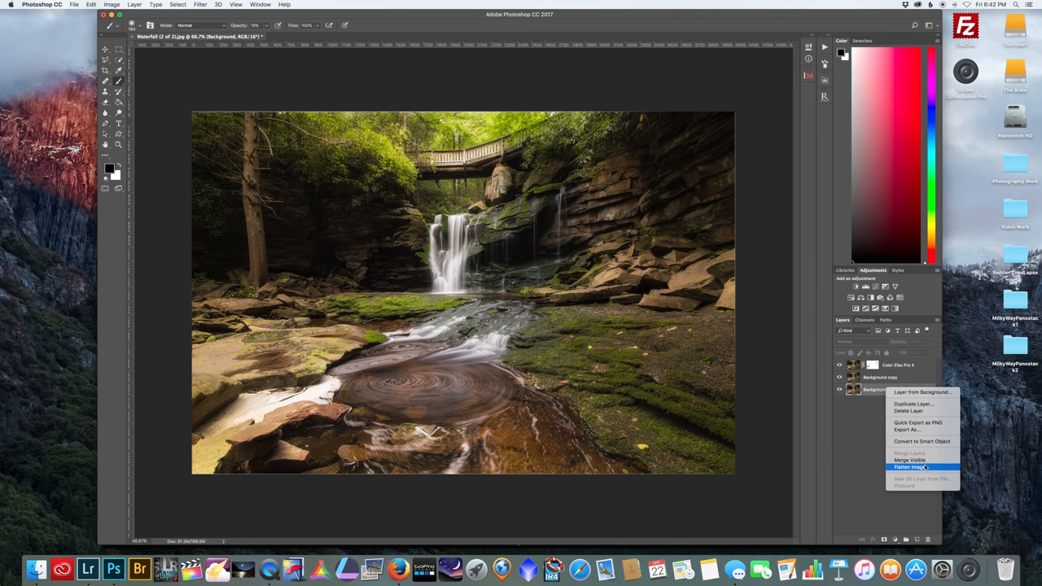
click(910, 467)
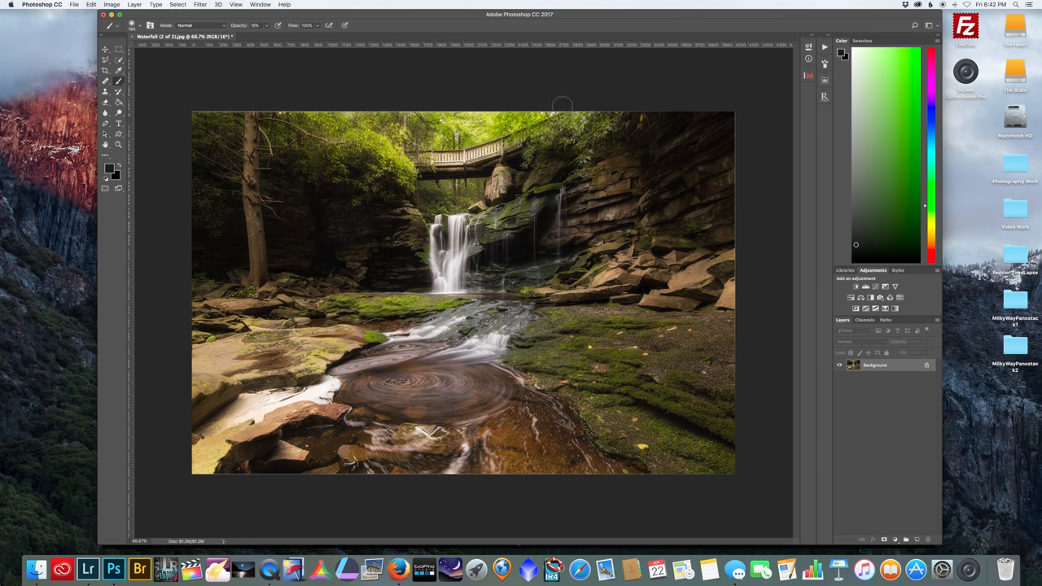
mouse_move(601, 213)
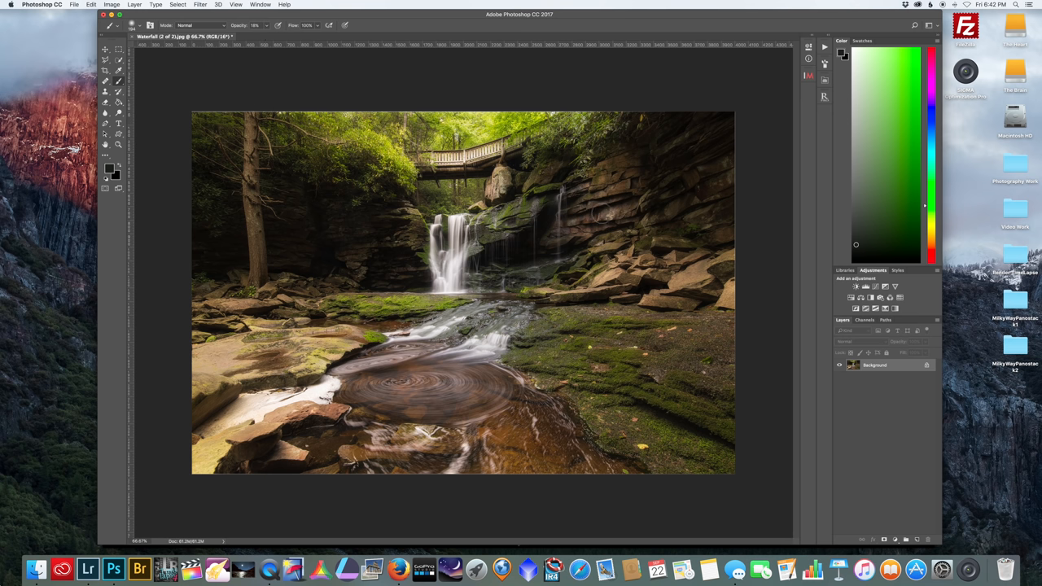
click(74, 4)
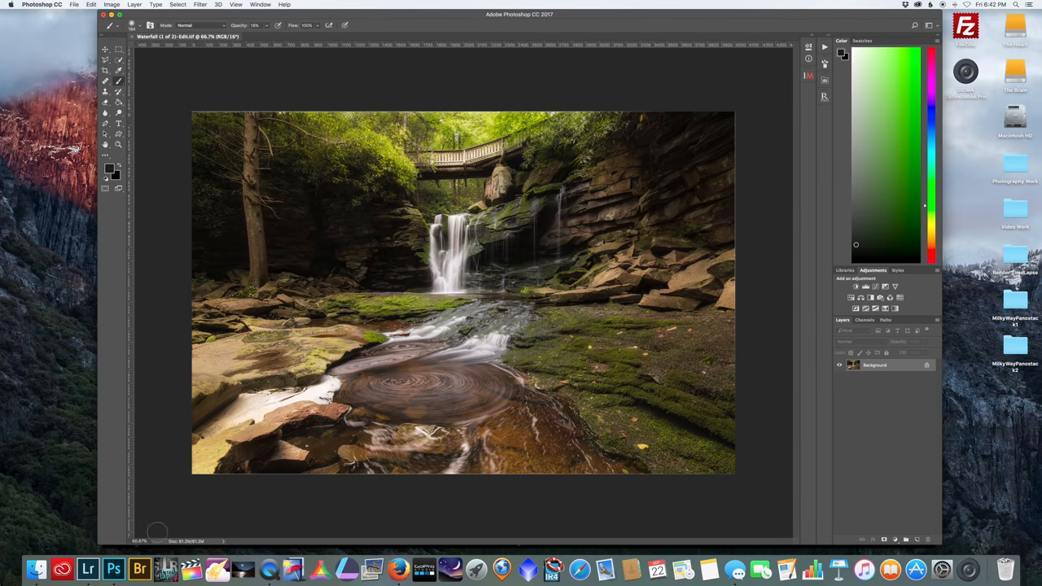
click(87, 568)
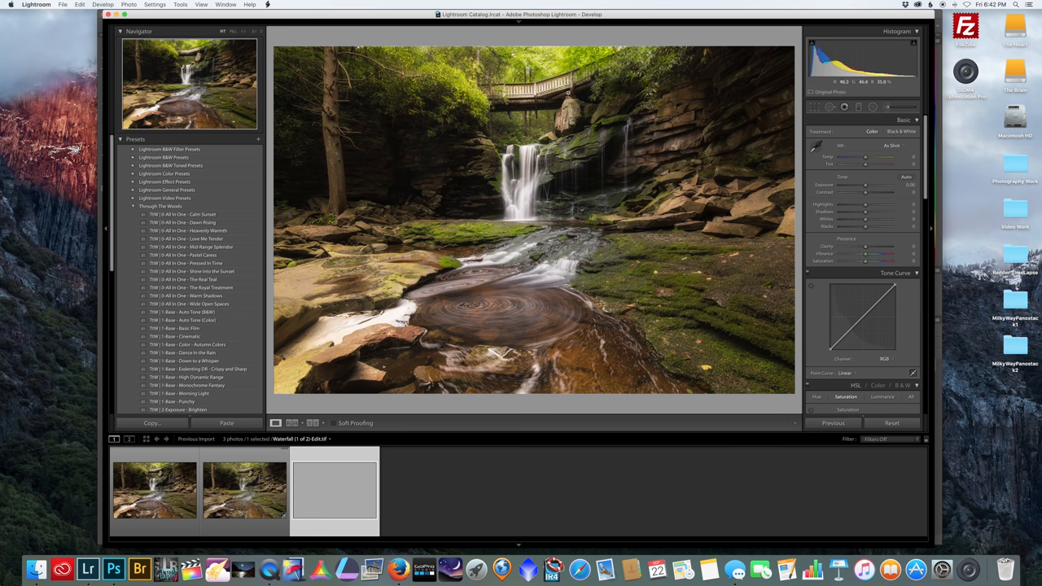
Add a radial filter over the right rock wall and adjust its Clarity.
click(815, 107)
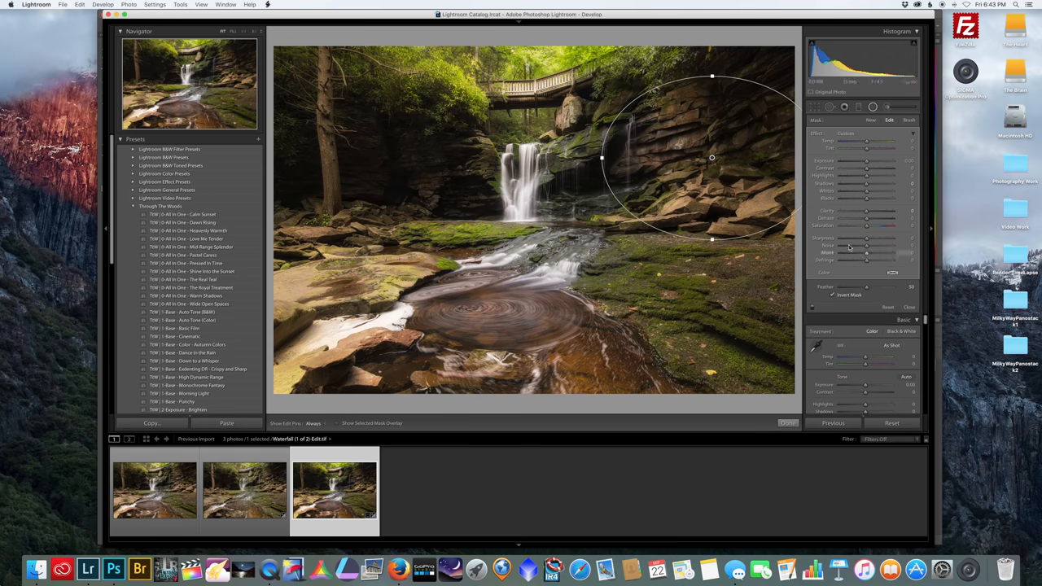
drag(866, 211, 875, 211)
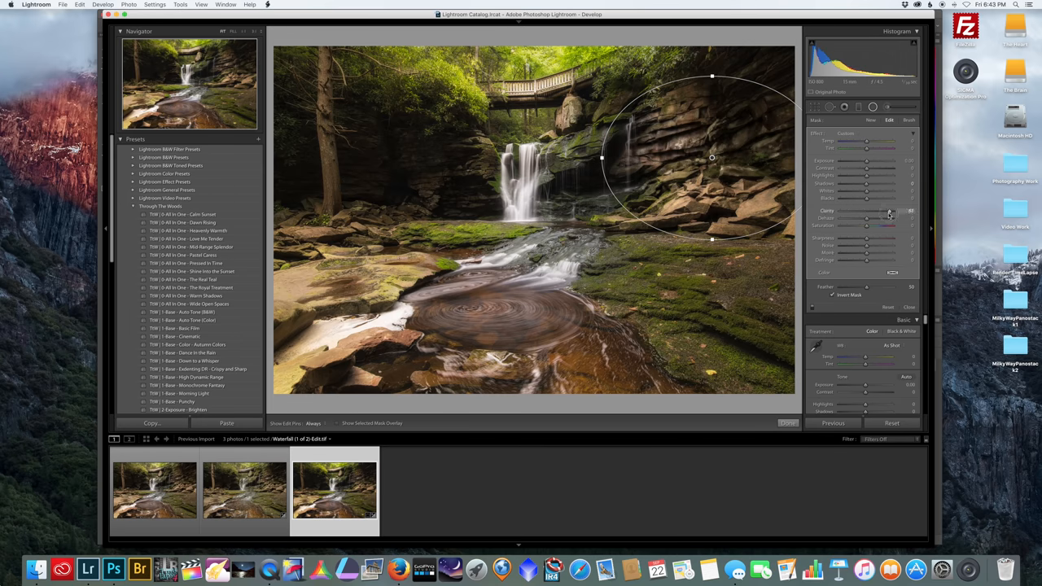
drag(876, 210, 850, 210)
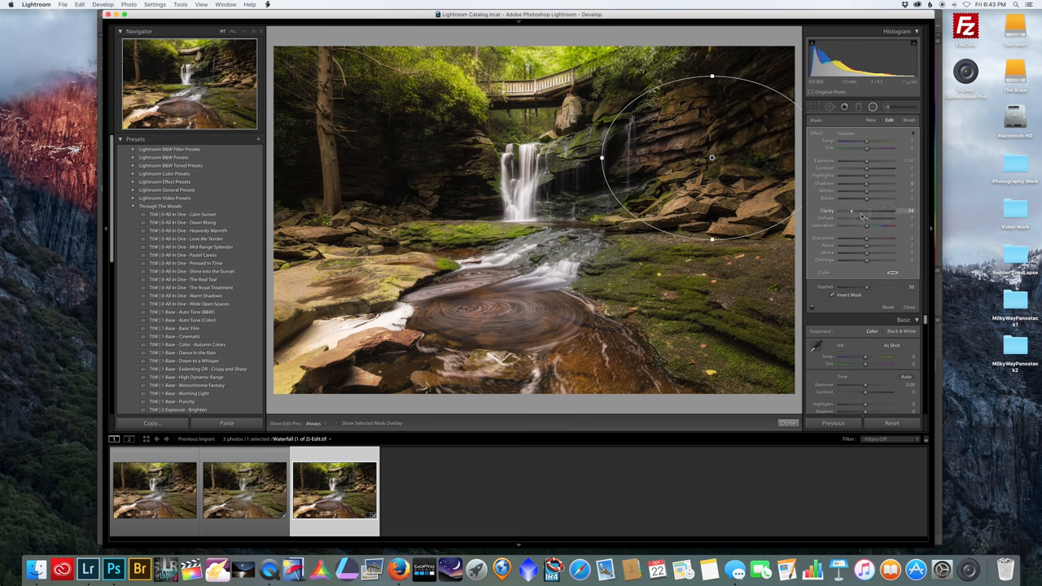
drag(875, 210, 892, 210)
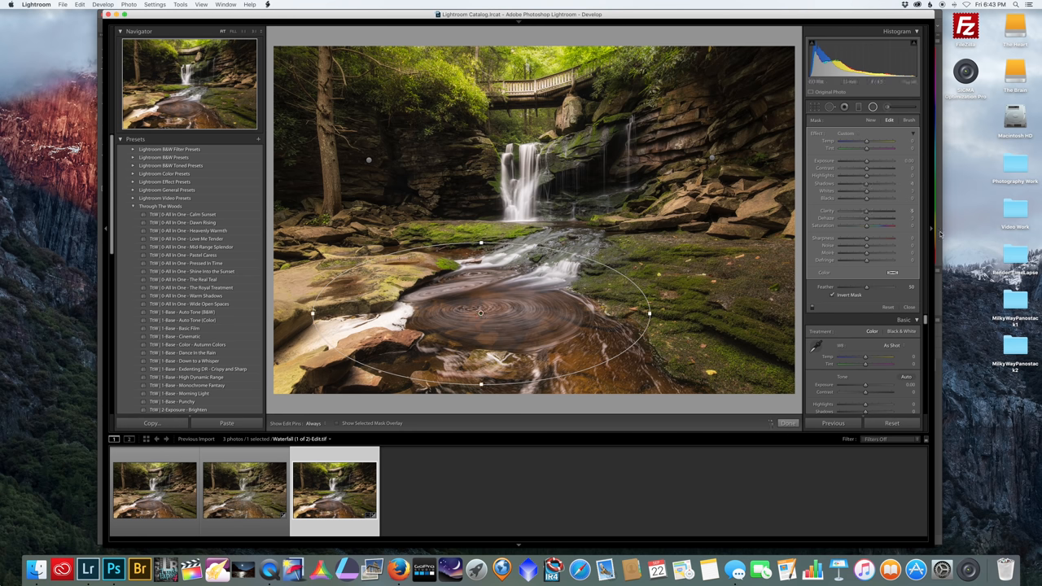
Adjust Clarity on the swirling pool's radial filter.
drag(866, 210, 876, 210)
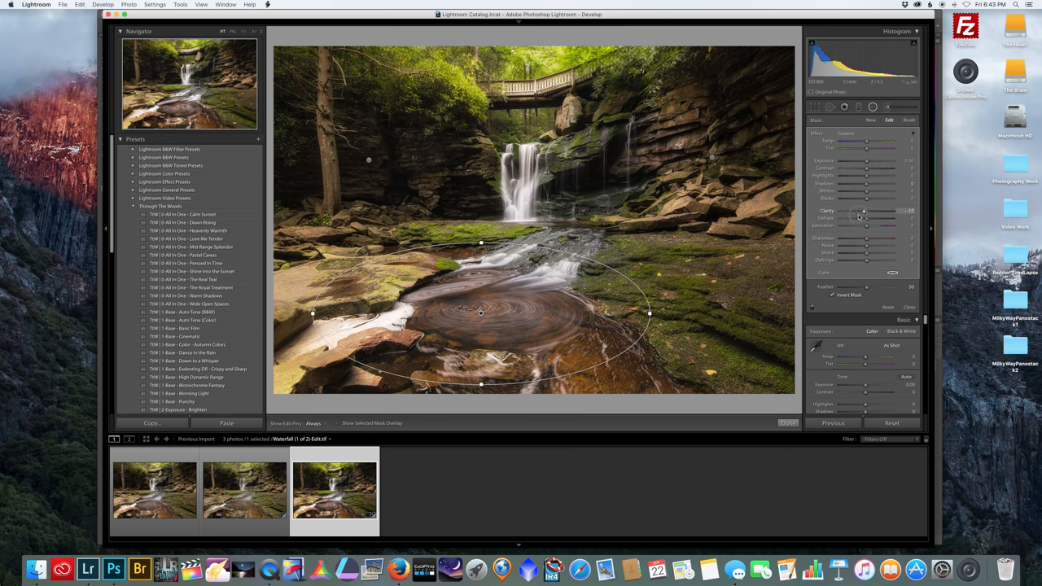
drag(863, 211, 871, 211)
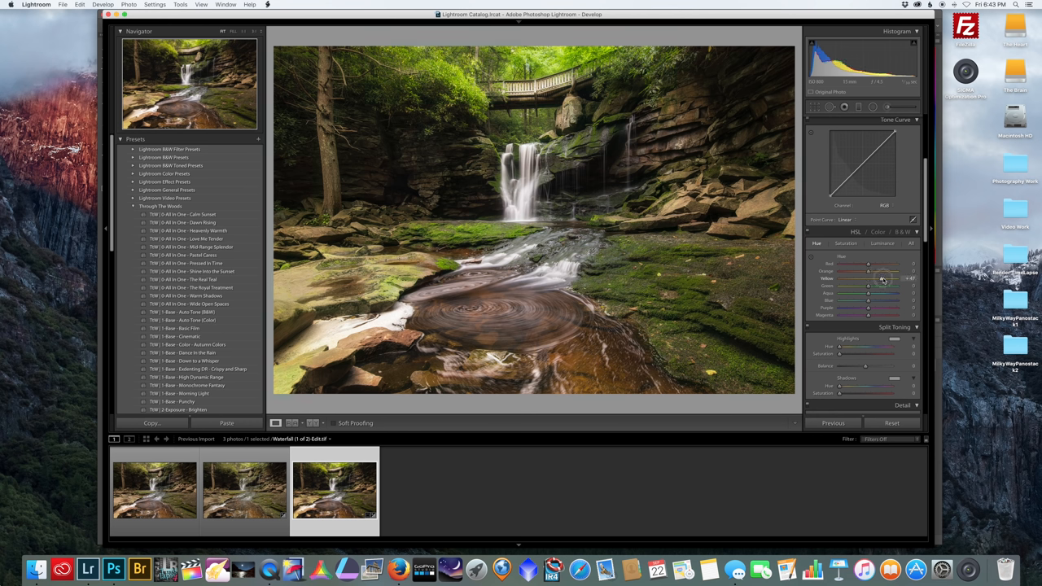
Shift the HSL Yellow hue toward green, settling around +12.
drag(869, 279, 878, 279)
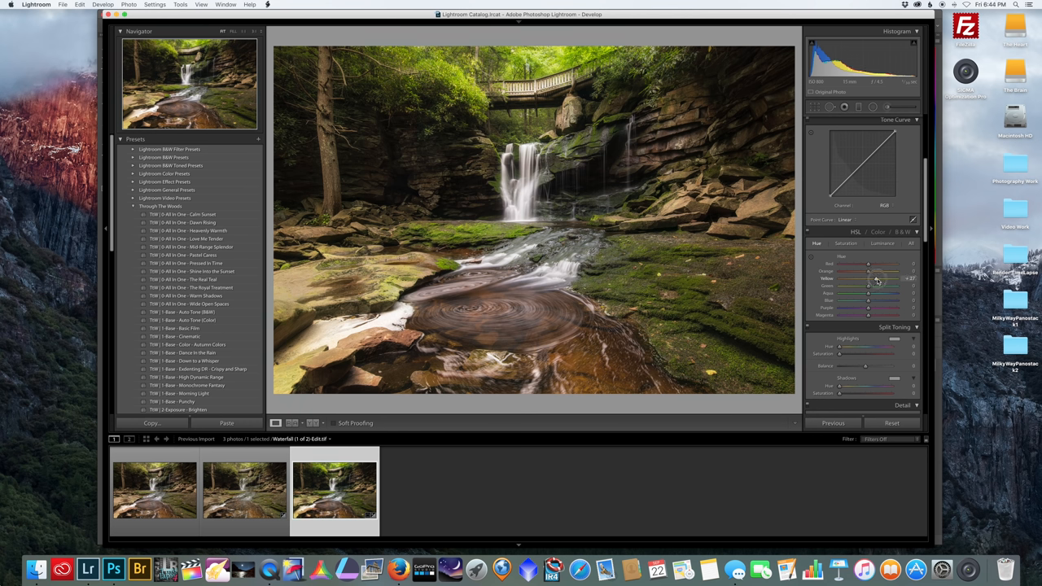
drag(869, 278, 869, 278)
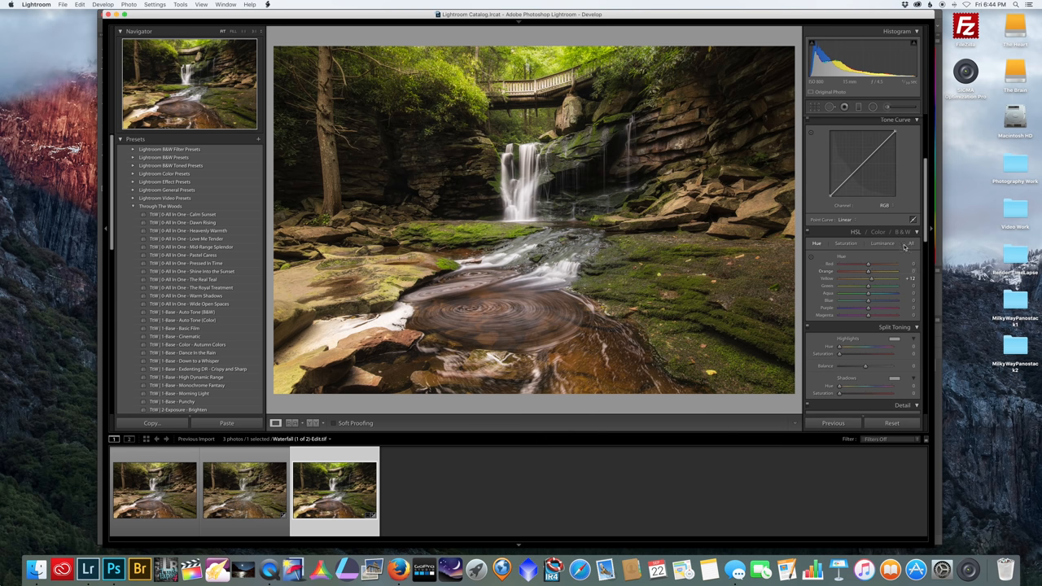